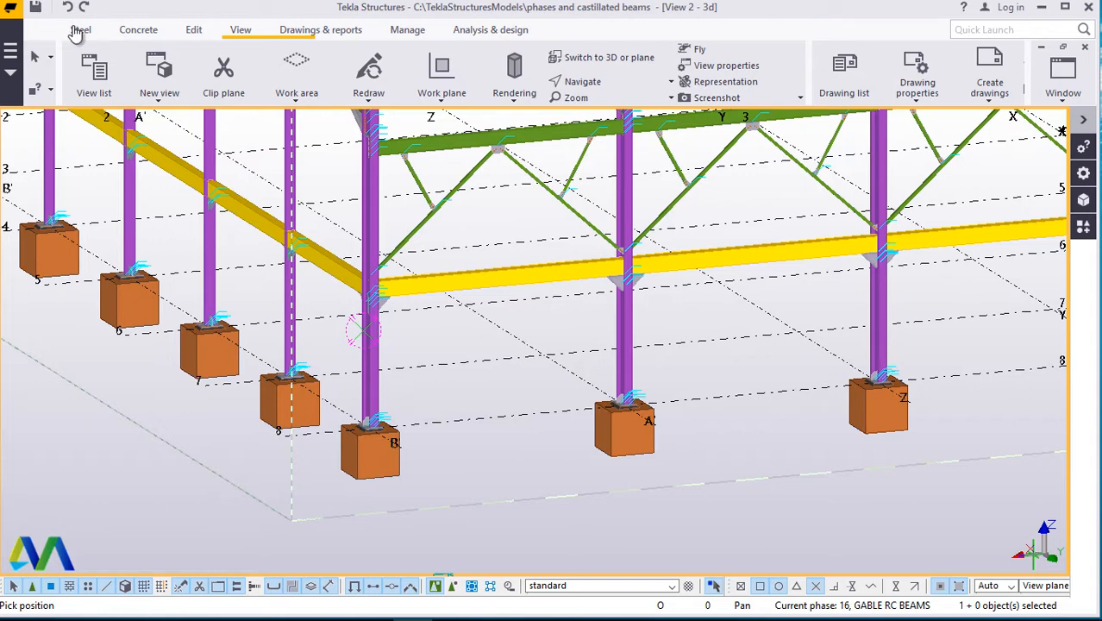
mouse_move(313, 30)
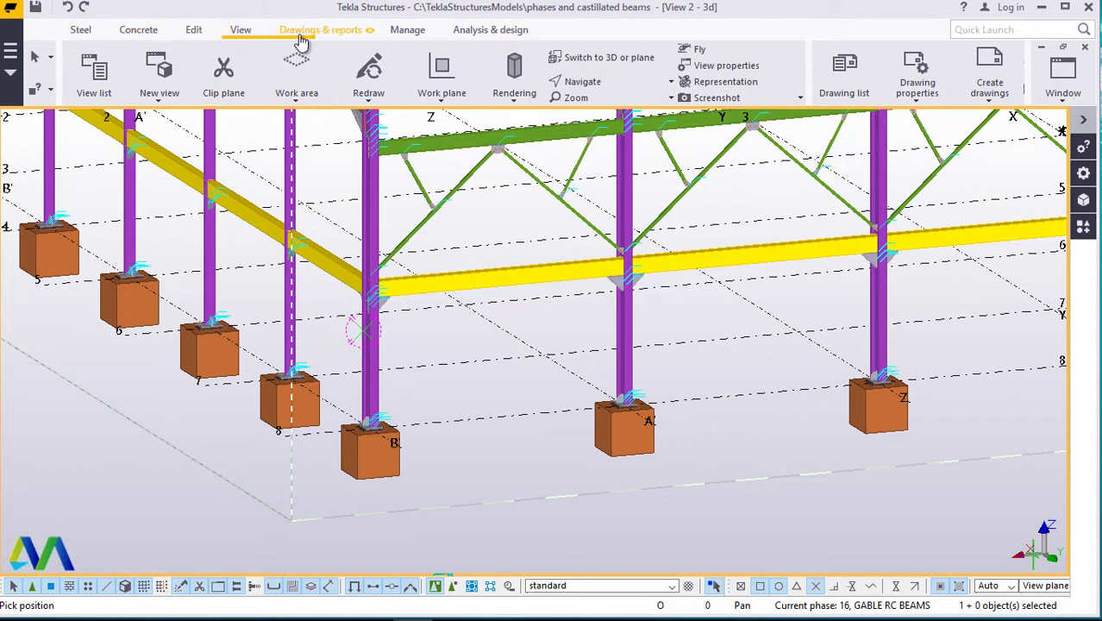
mouse_move(311, 41)
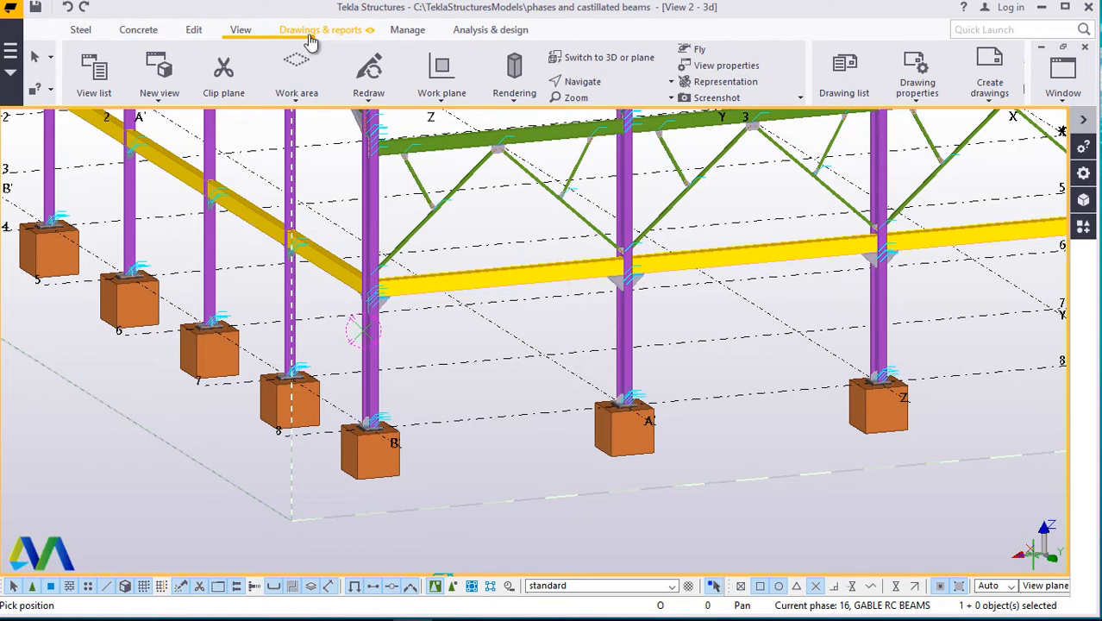
Show the Create drawings list under Drawings & reports, with GA drawing among the types.
left_click(325, 30)
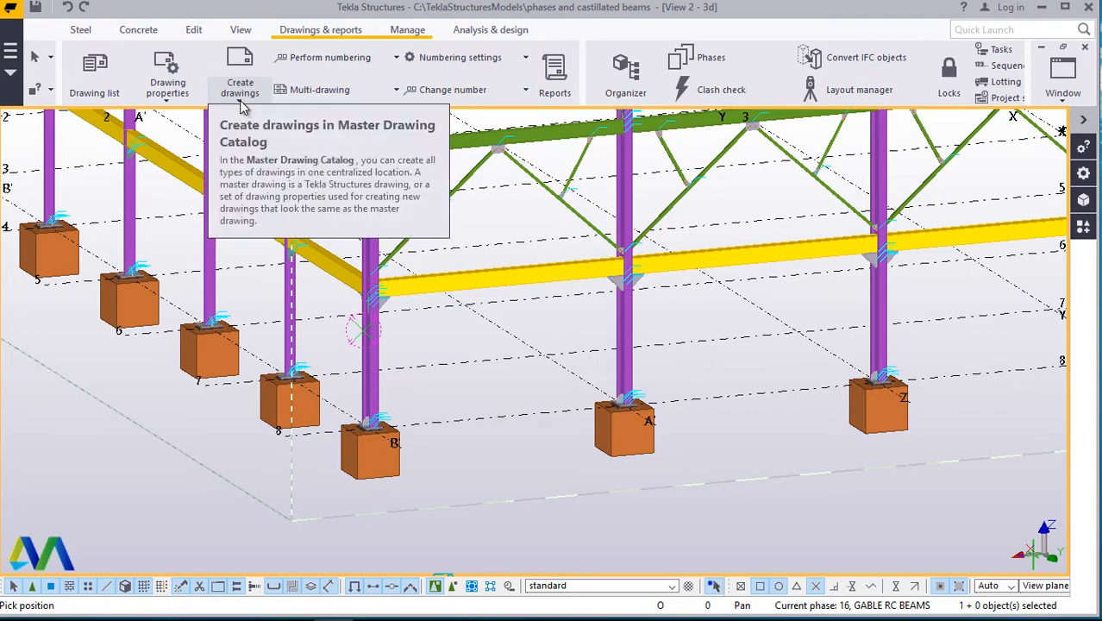
left_click(239, 78)
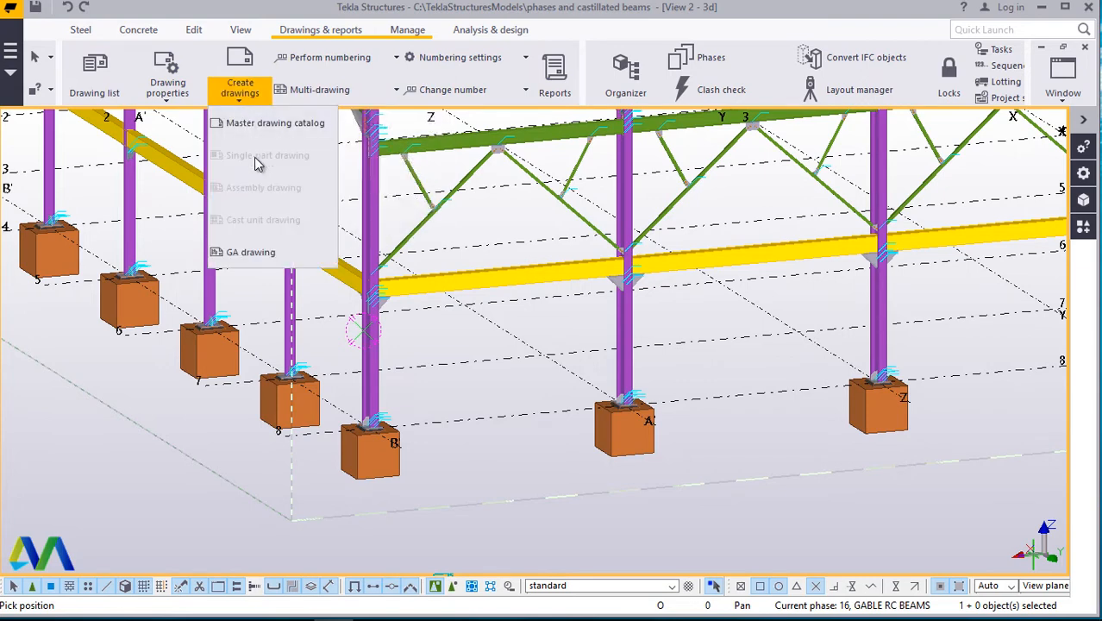
mouse_move(254, 229)
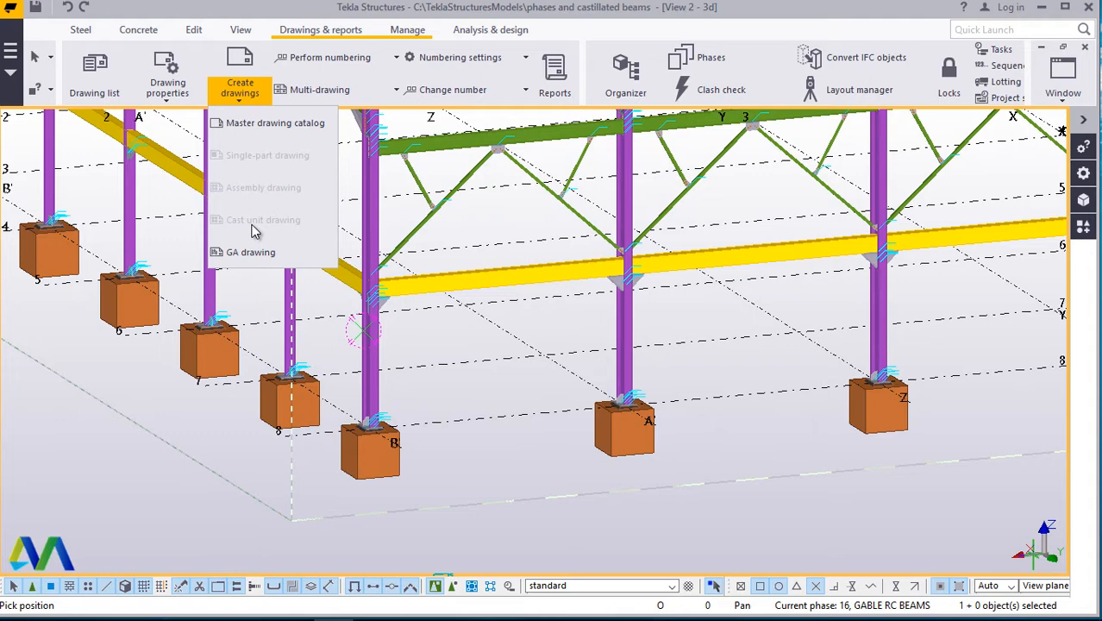
mouse_move(809, 253)
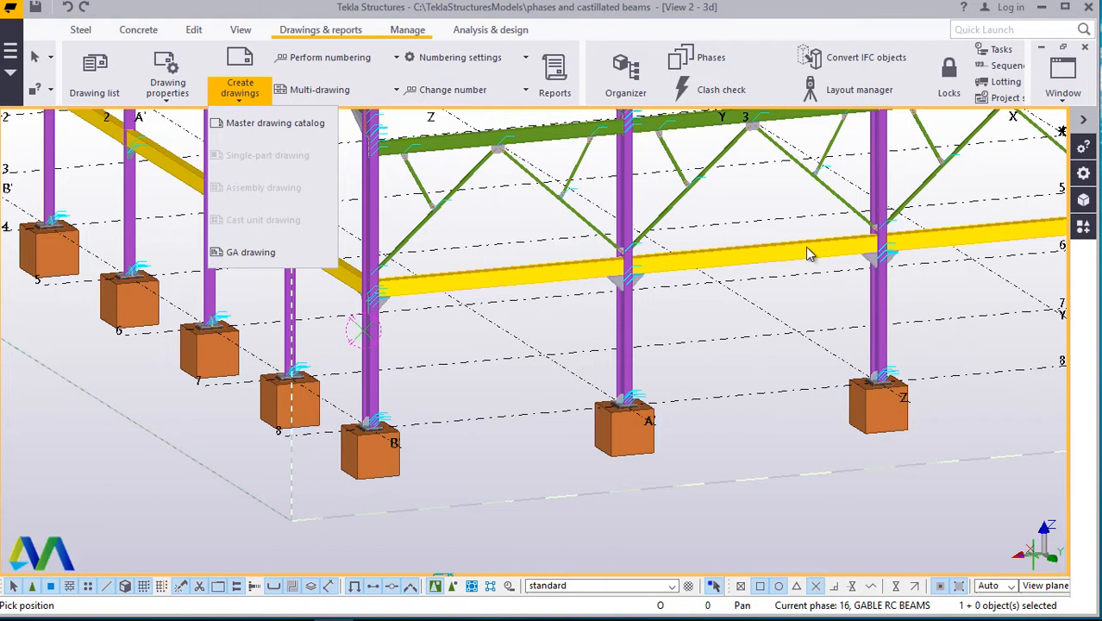
mouse_move(238, 190)
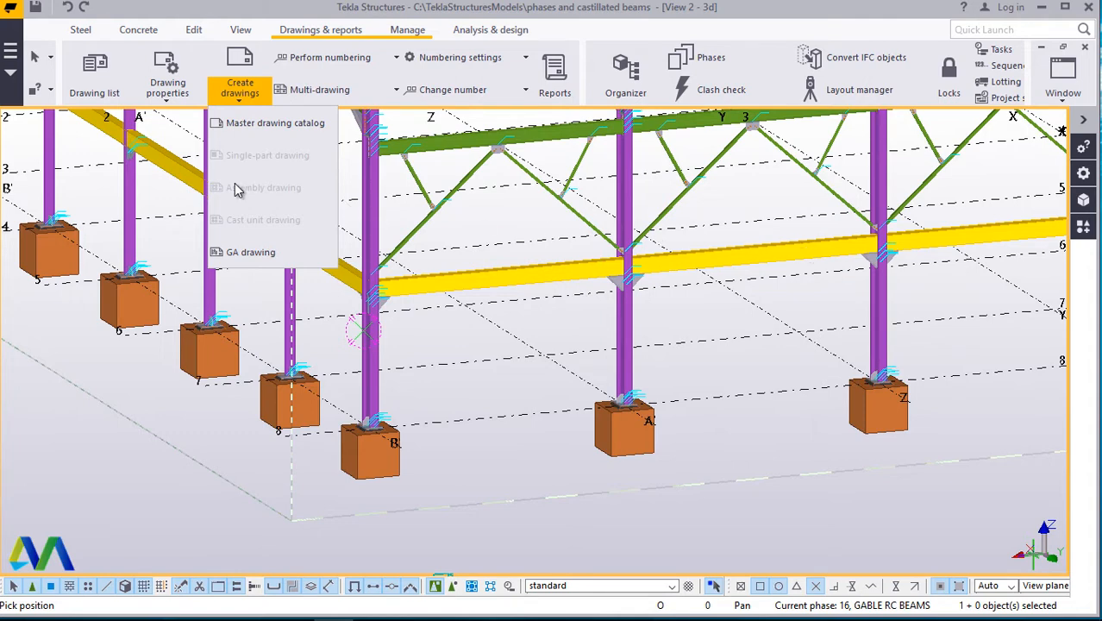
mouse_move(261, 228)
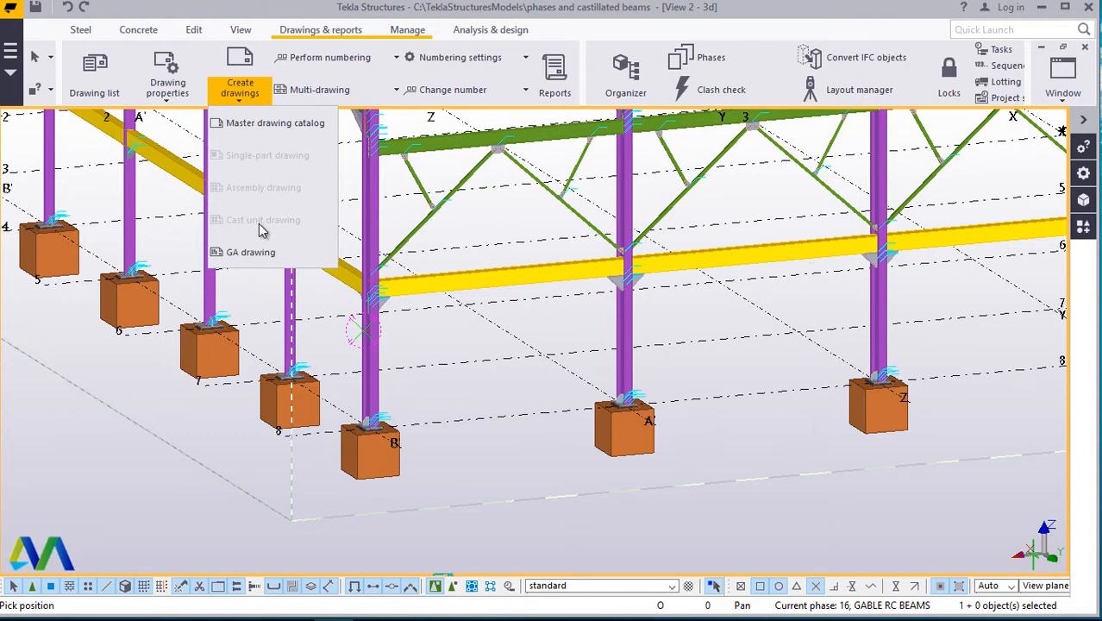
mouse_move(262, 229)
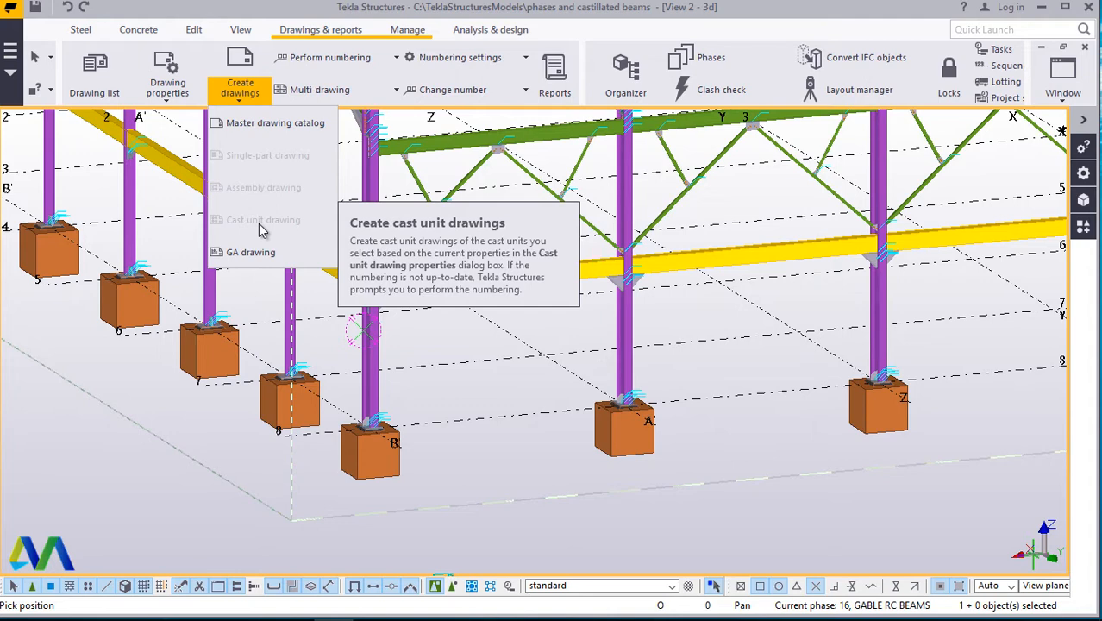
mouse_move(651, 365)
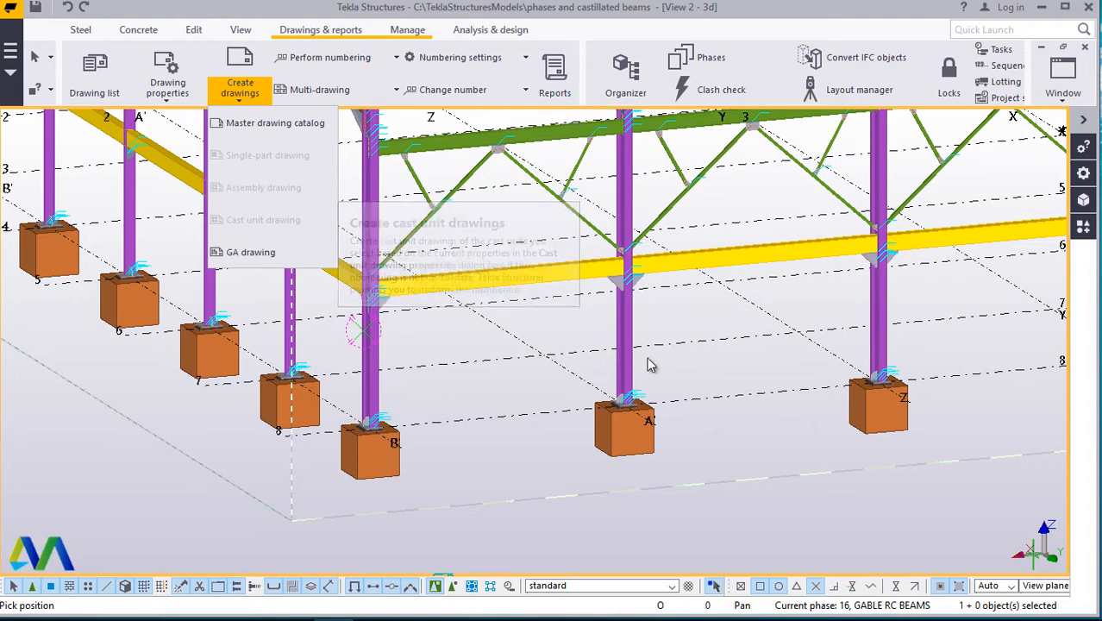
mouse_move(752, 259)
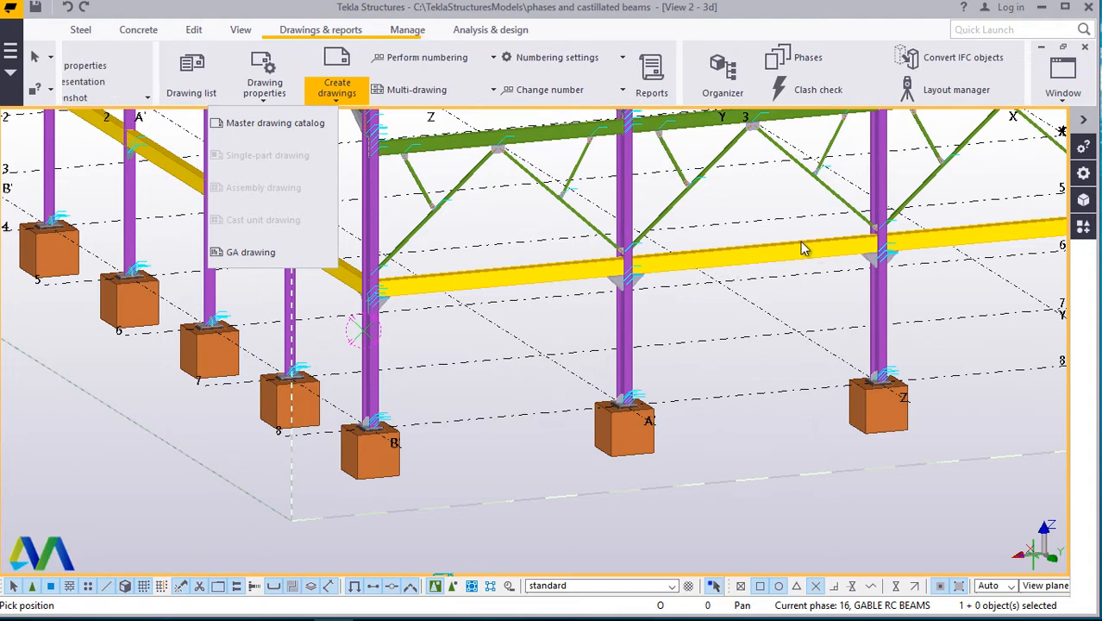
Dismiss the drawing-type list and select the front yellow concrete beam on grid line 6.
left_click(766, 267)
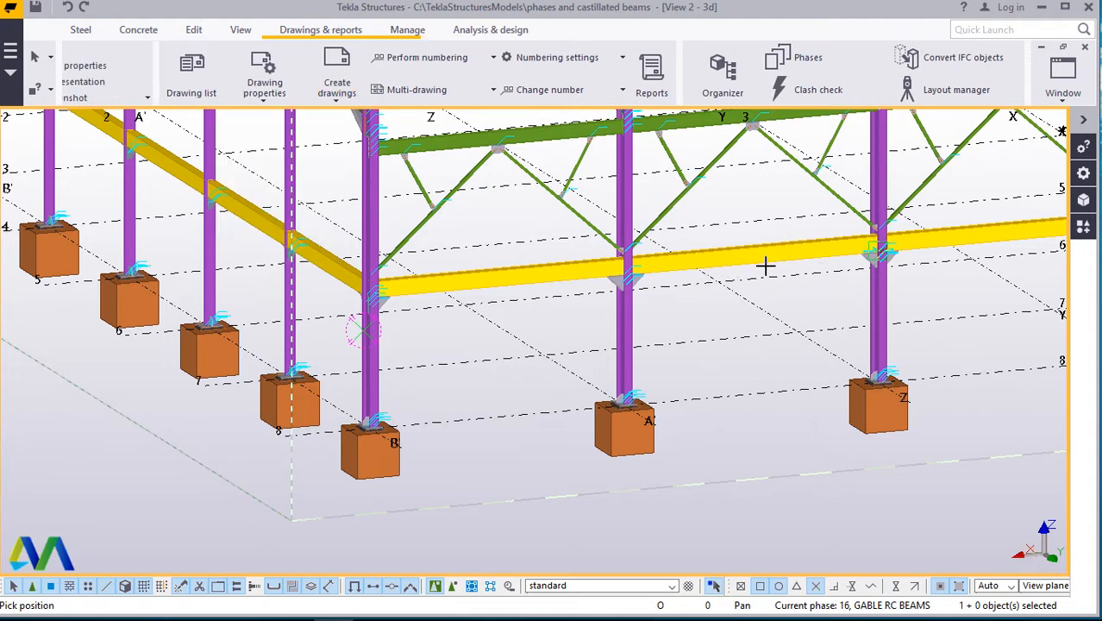
mouse_move(748, 227)
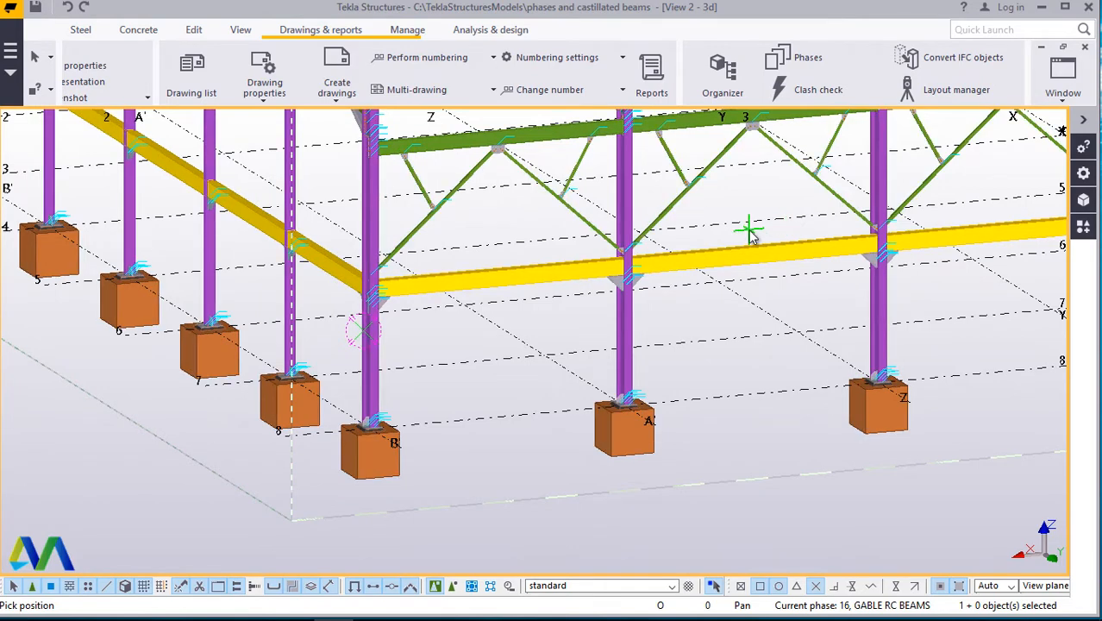
right_click(750, 233)
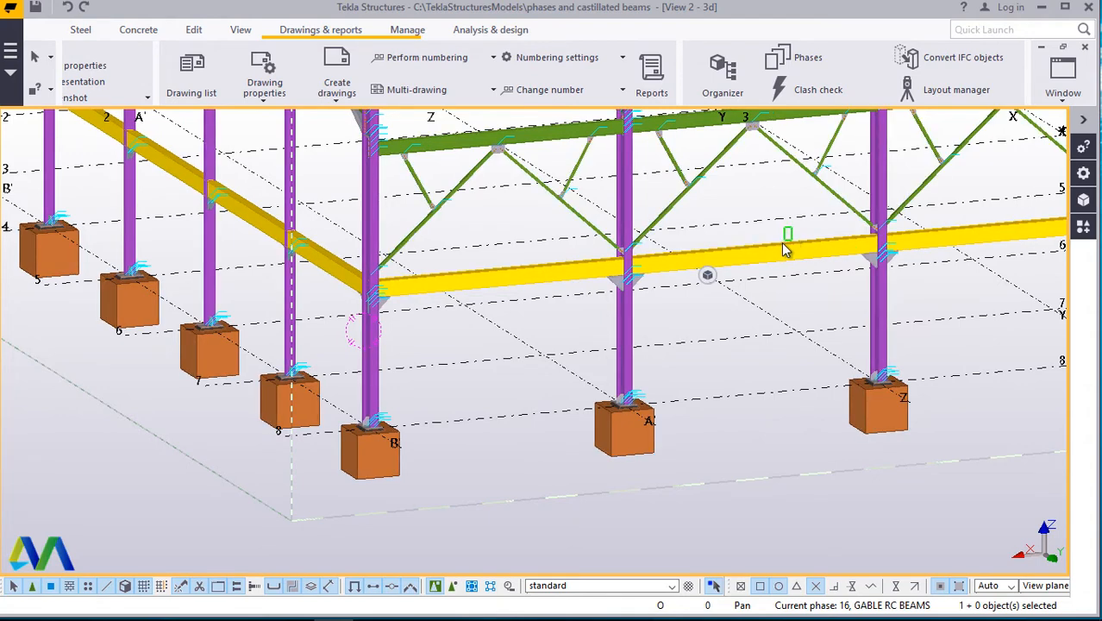
mouse_move(771, 273)
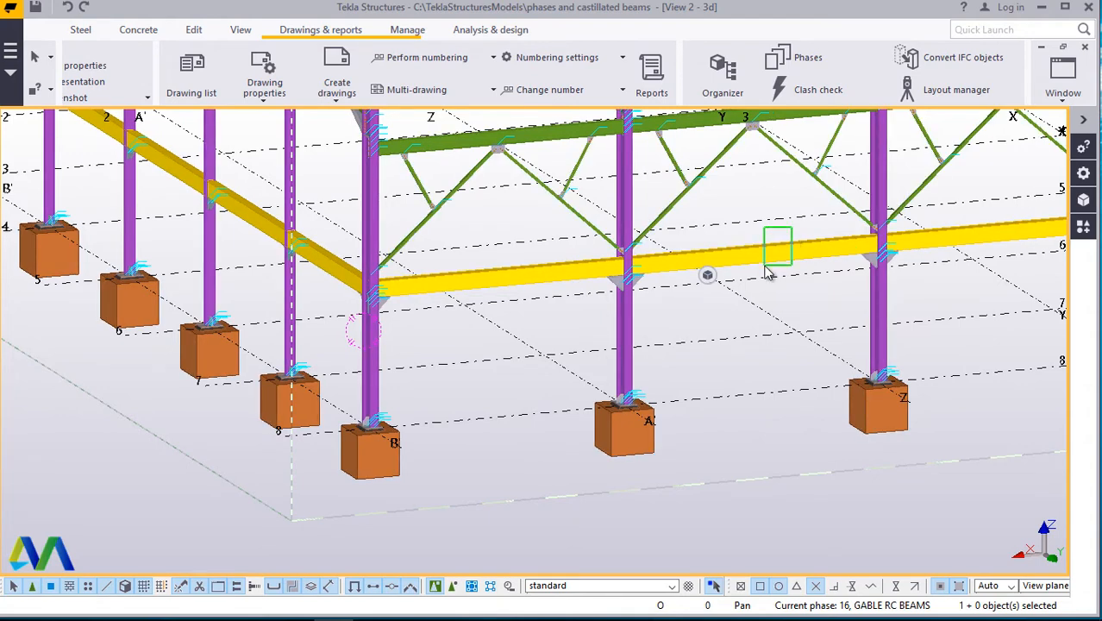
left_click(768, 250)
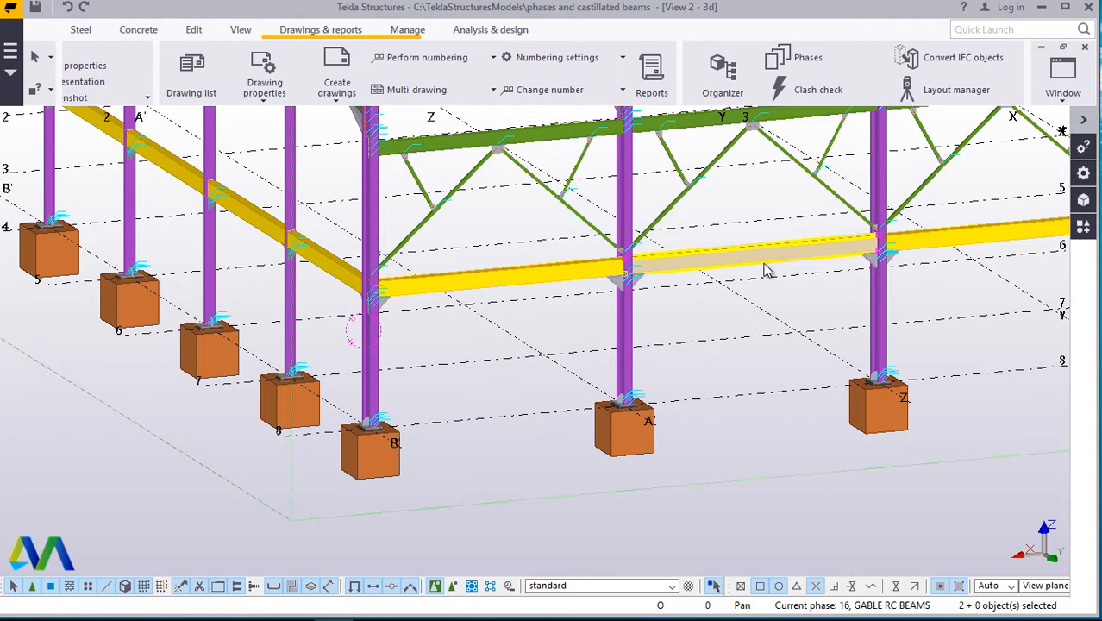
mouse_move(582, 277)
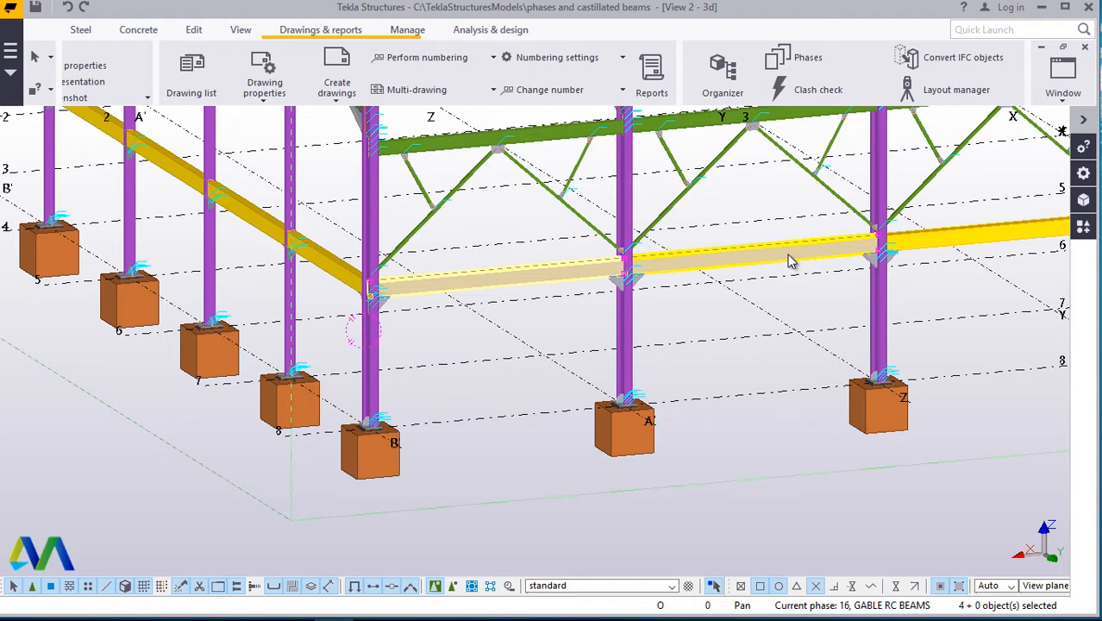
mouse_move(786, 296)
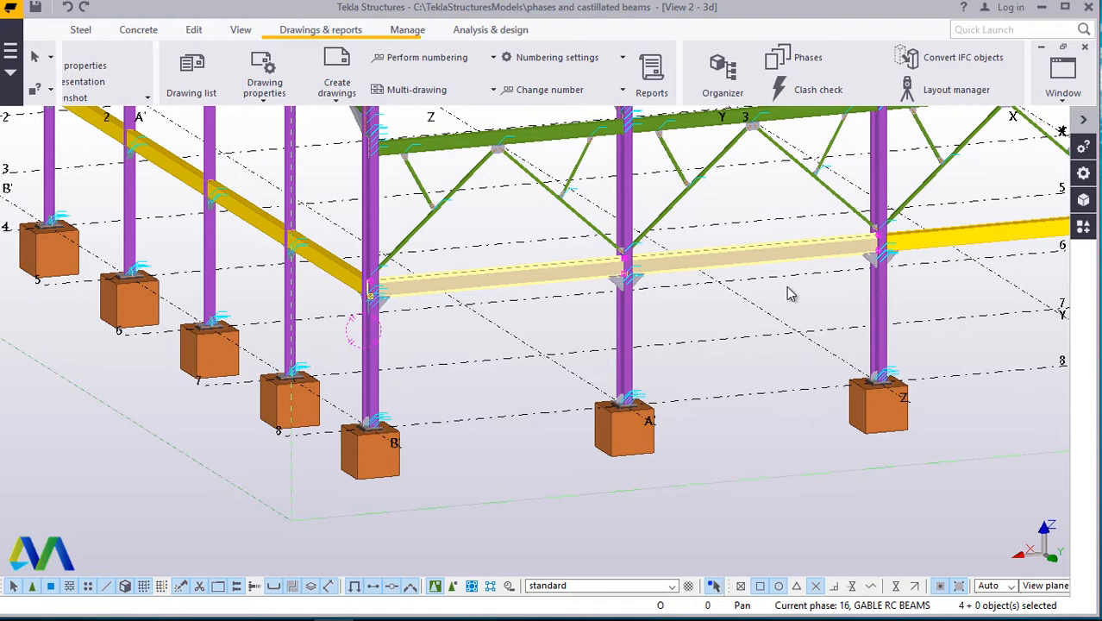
mouse_move(629, 295)
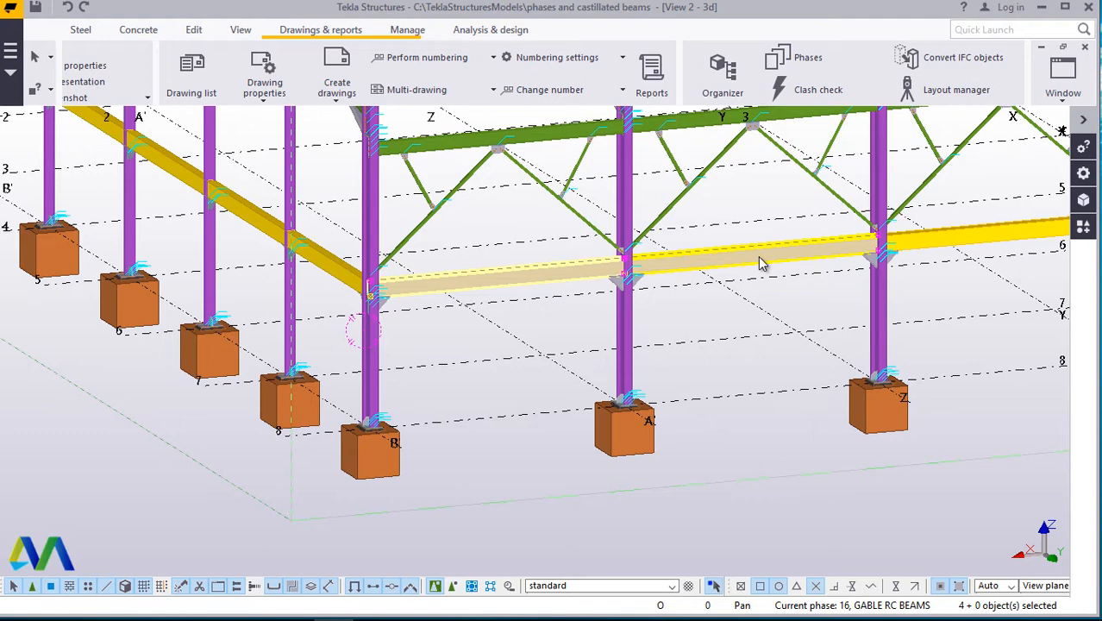
mouse_move(354, 104)
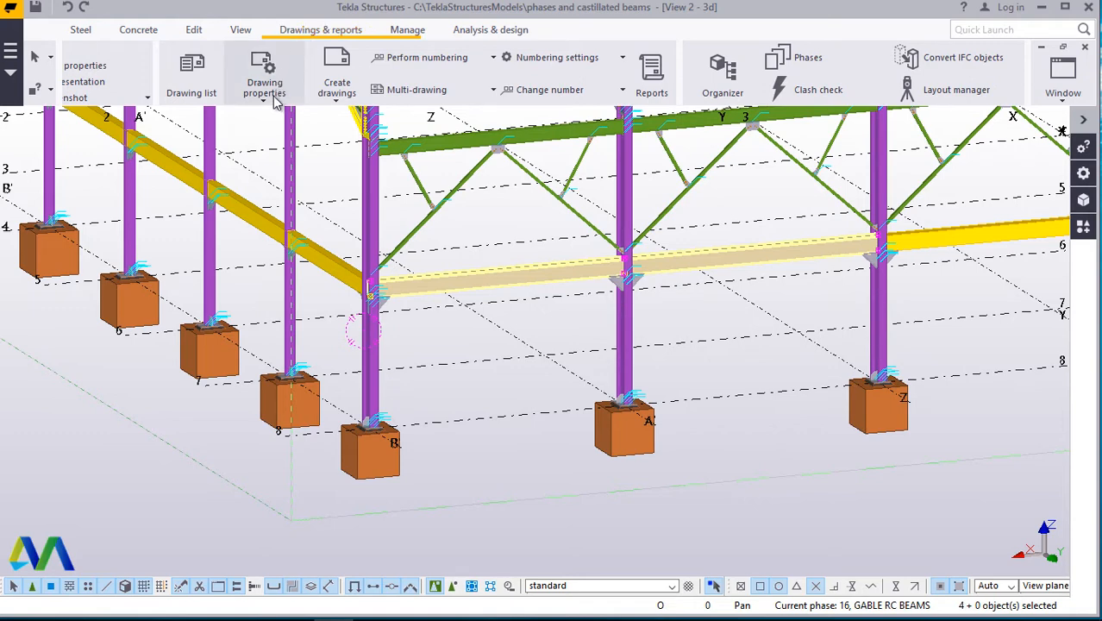
mouse_move(264, 108)
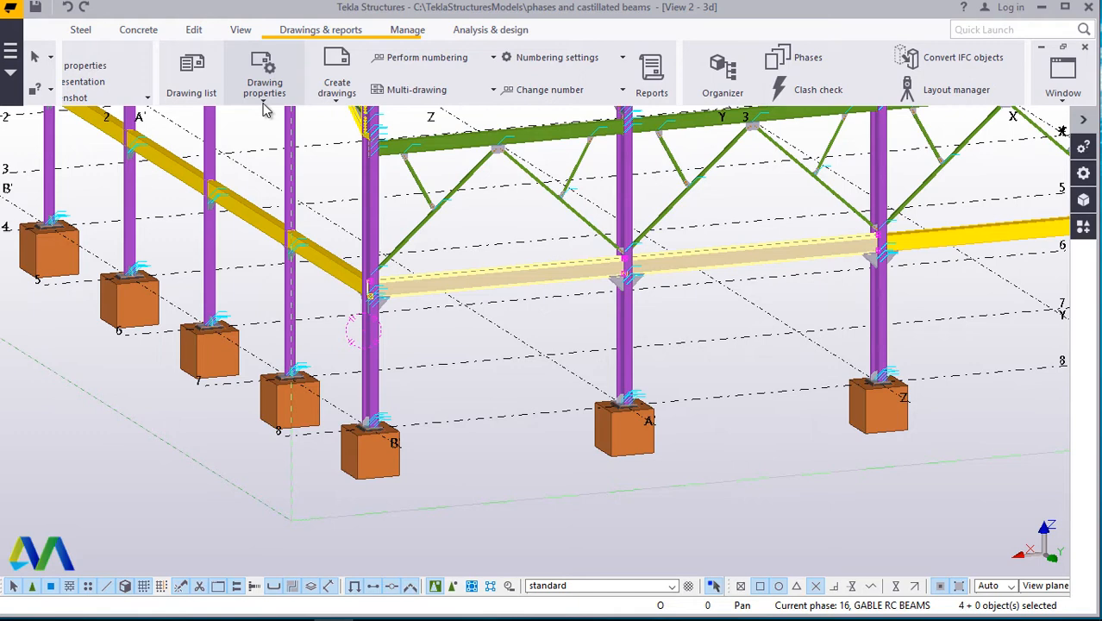
left_click(264, 73)
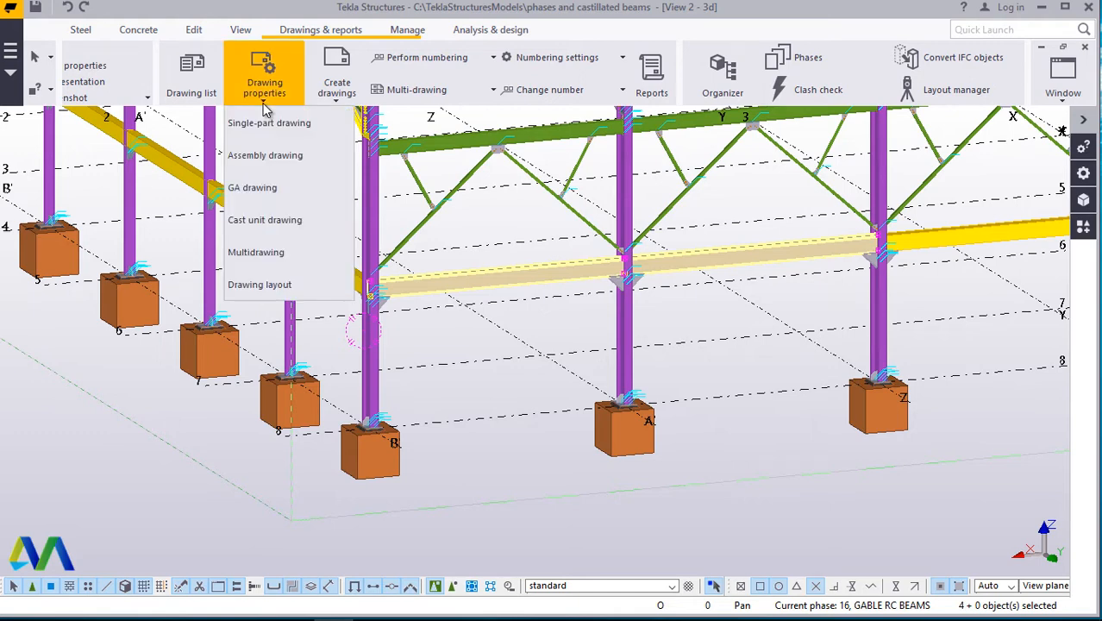
mouse_move(419, 227)
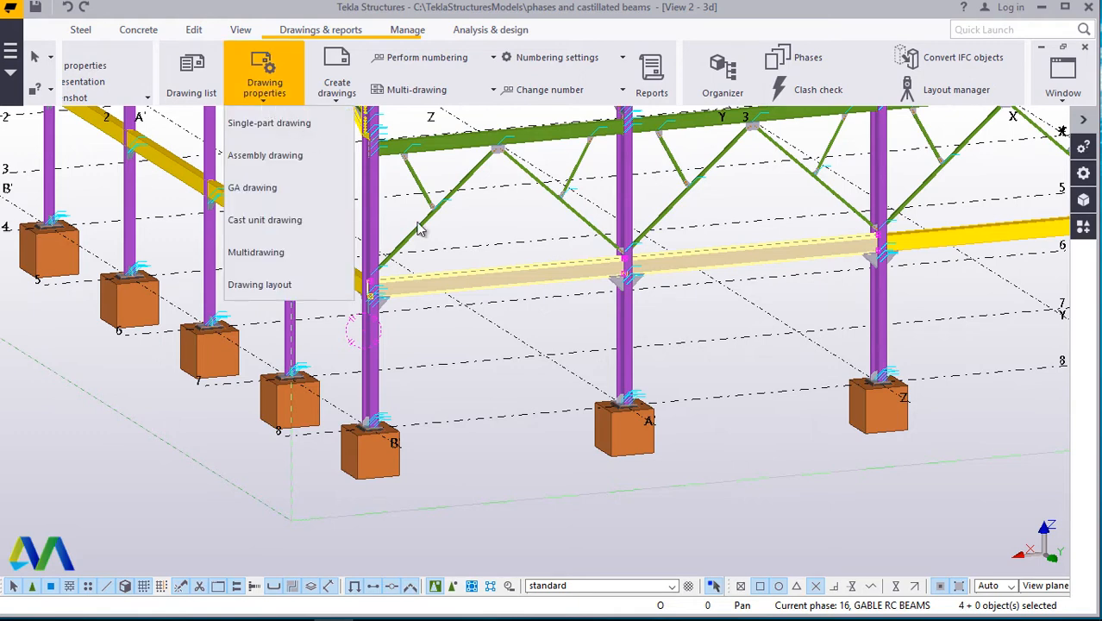
mouse_move(252, 187)
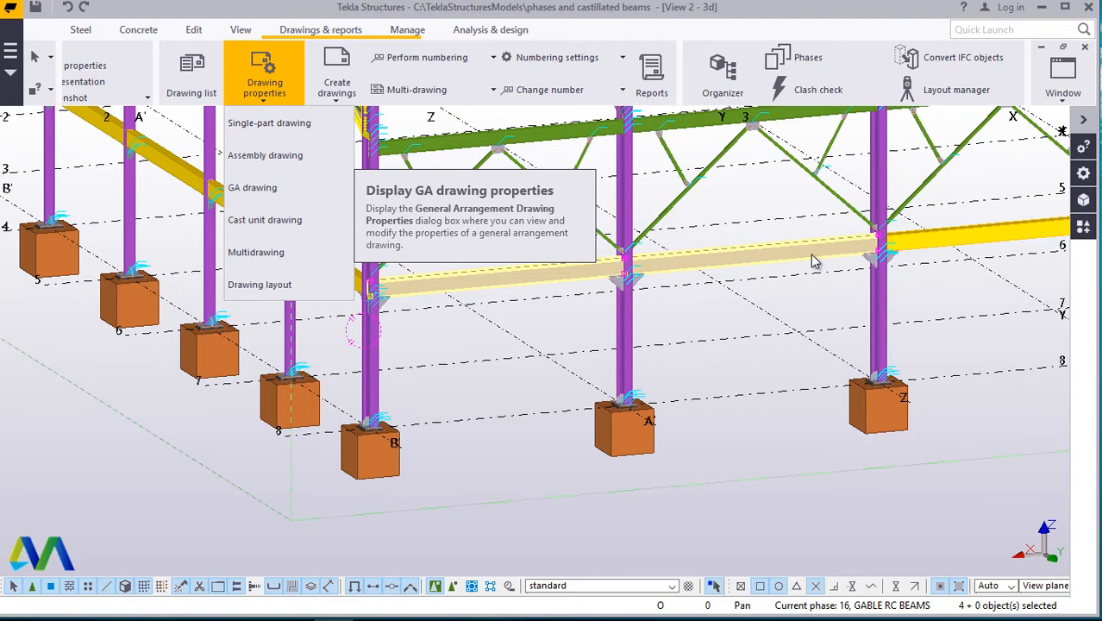
mouse_move(311, 233)
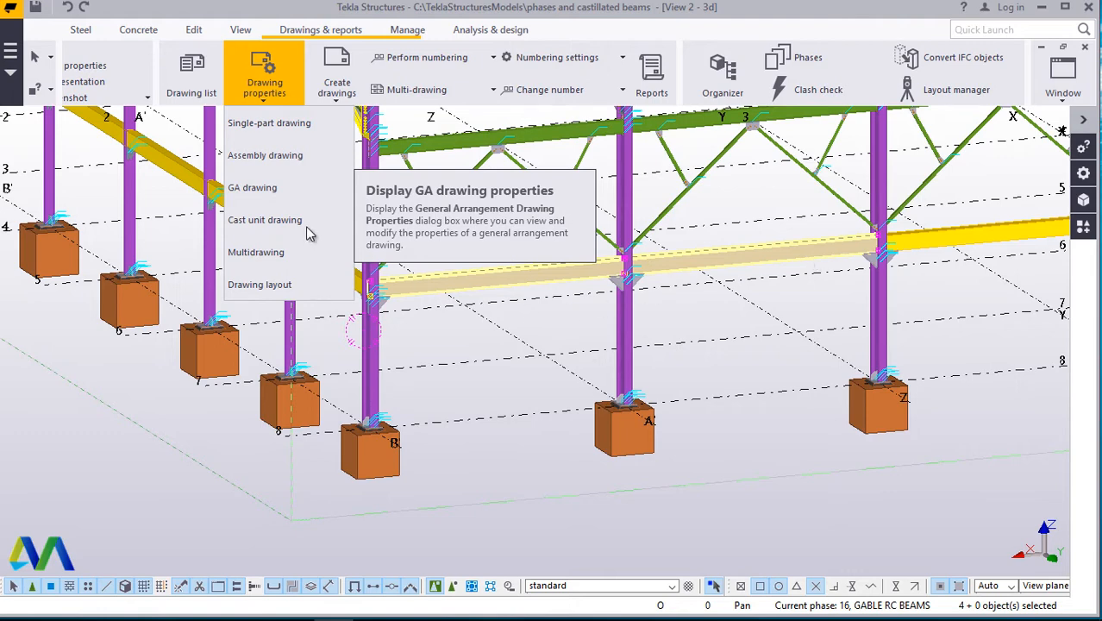
mouse_move(271, 224)
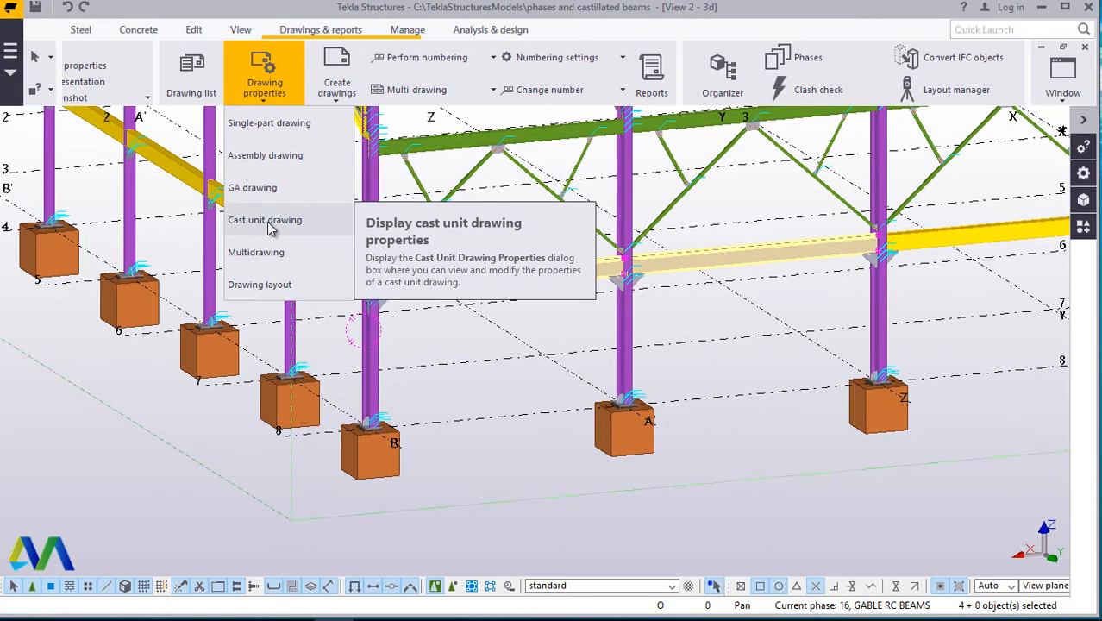
mouse_move(718, 332)
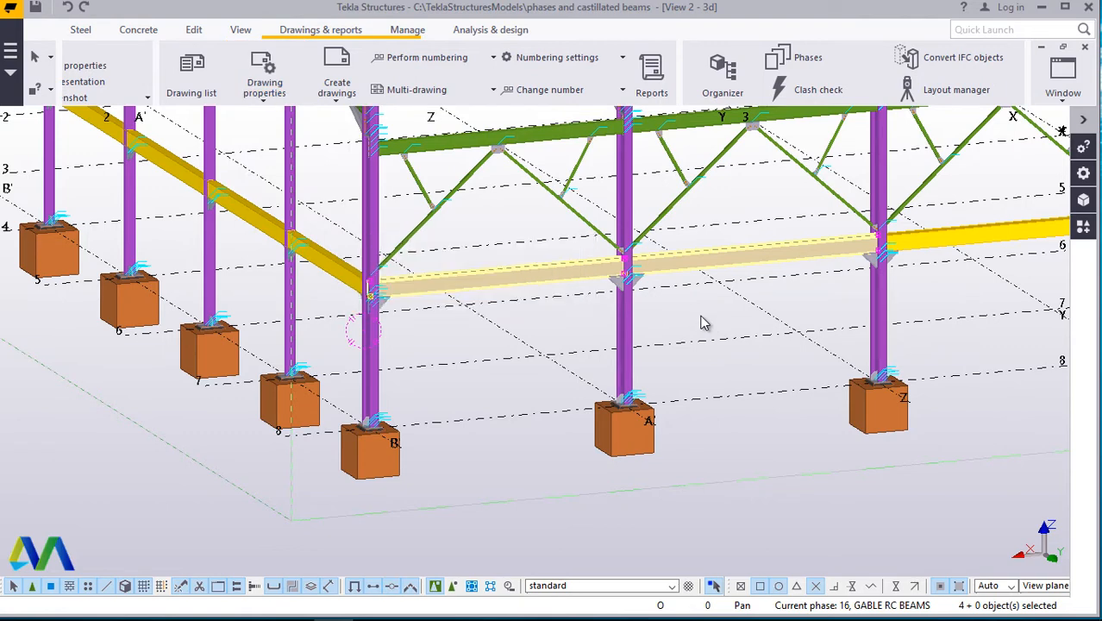
mouse_move(709, 316)
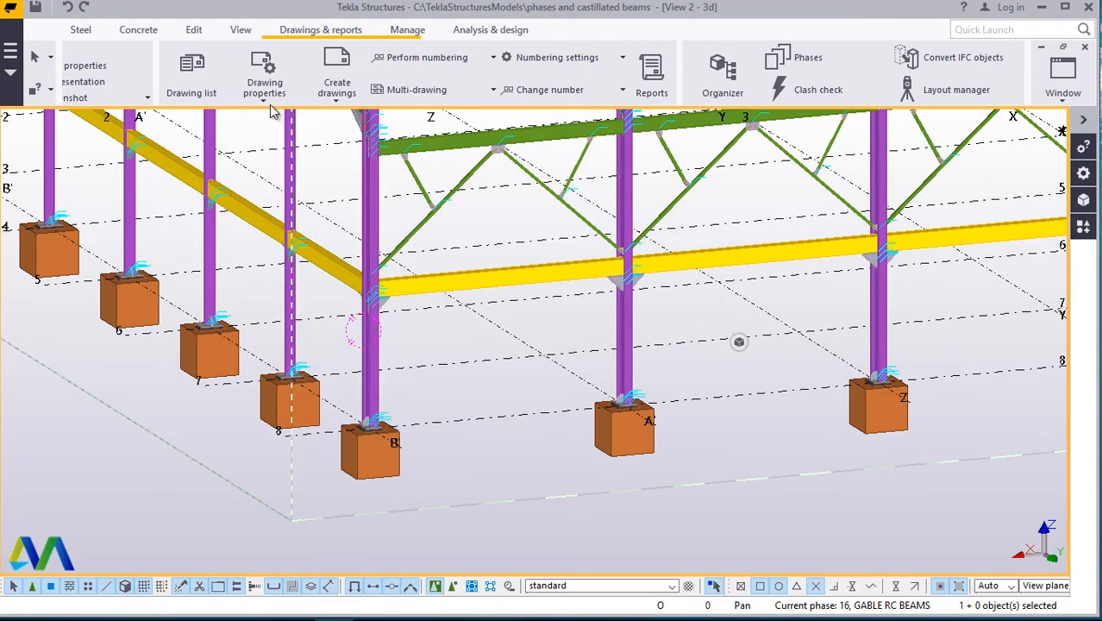
Review the Drawing properties and Create drawings lists without choosing anything.
left_click(263, 74)
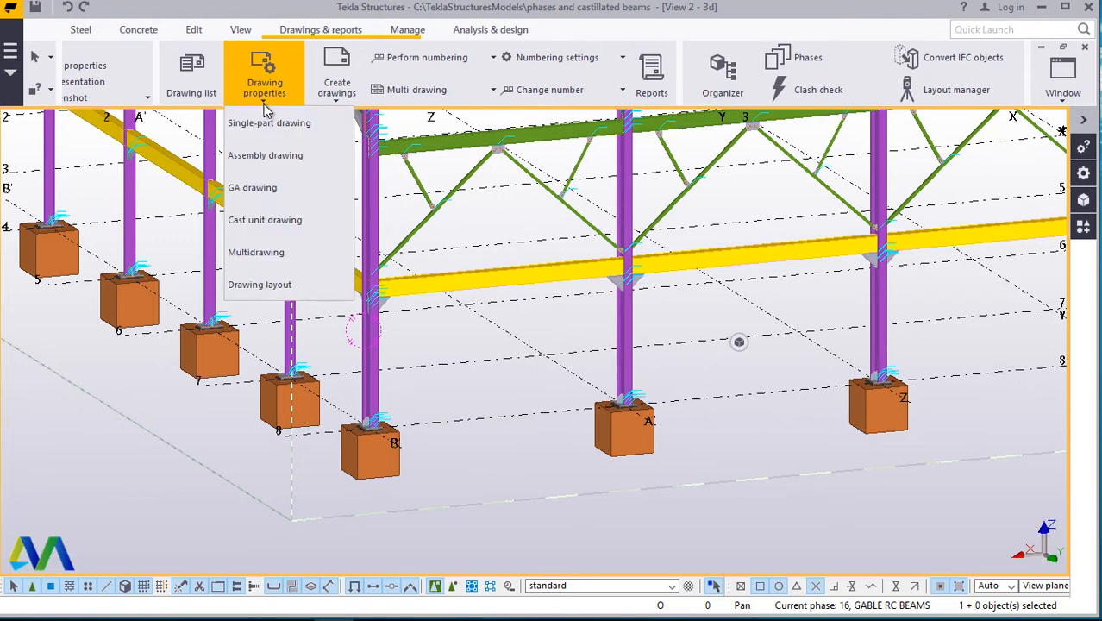
mouse_move(310, 185)
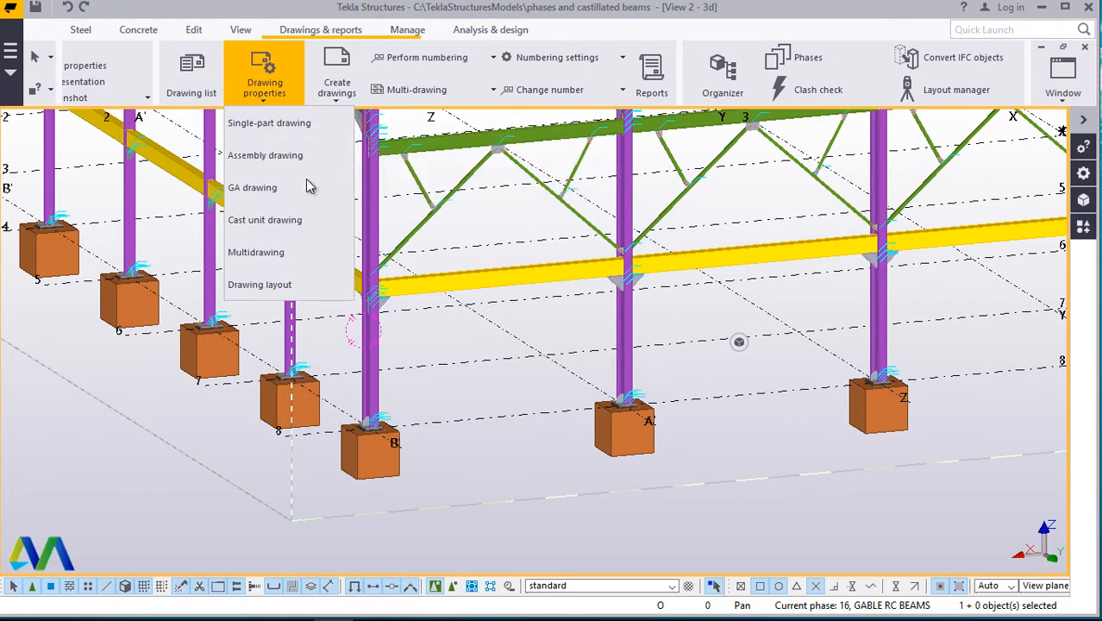
left_click(318, 157)
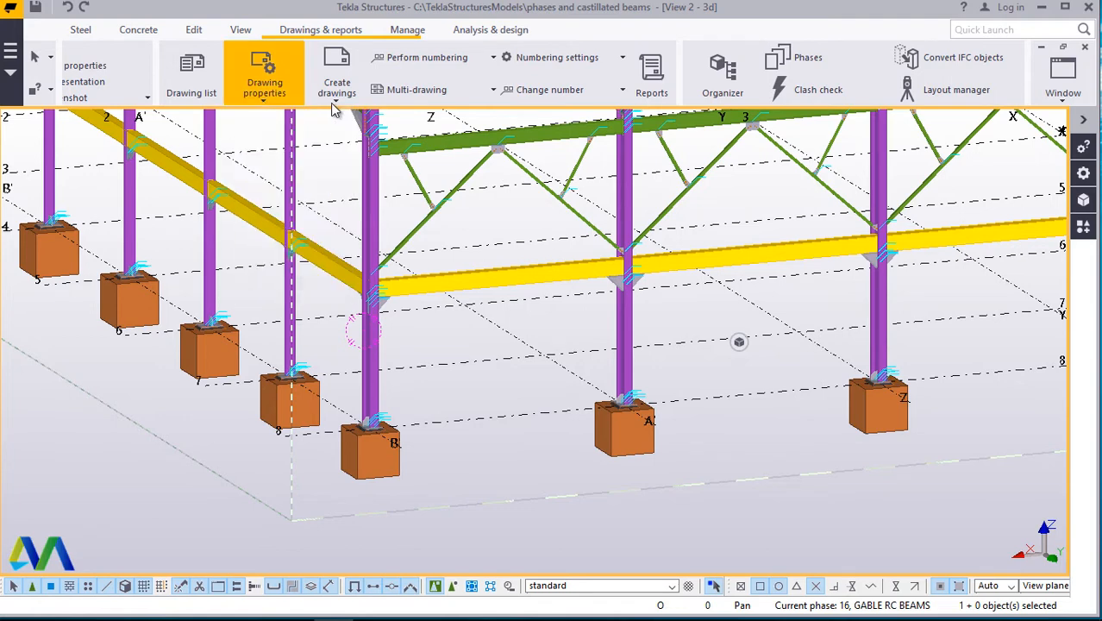
left_click(336, 74)
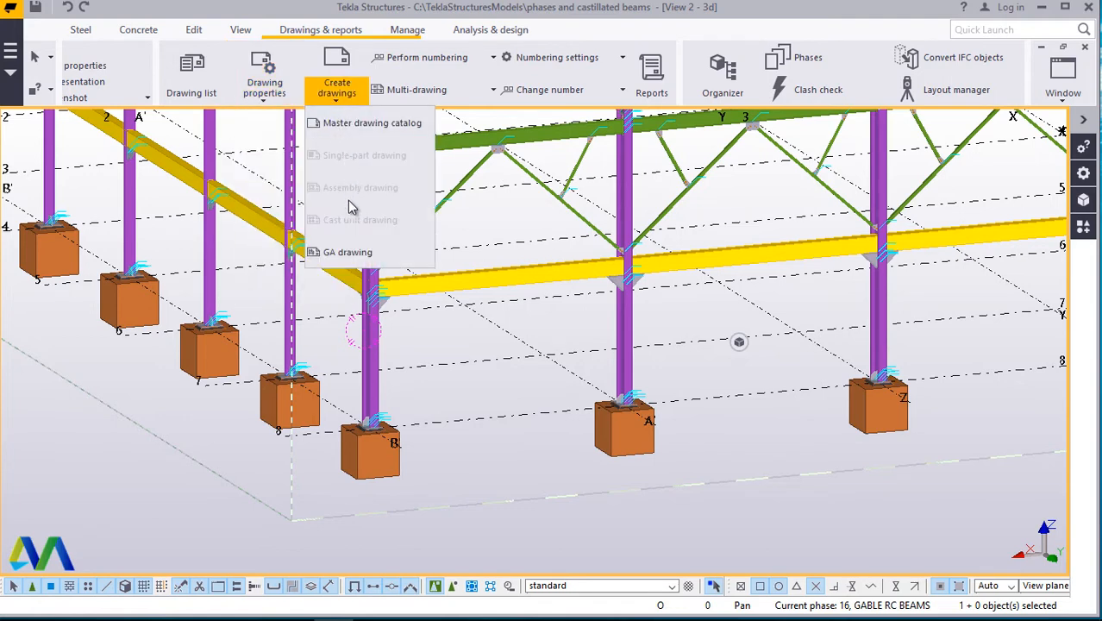
mouse_move(343, 103)
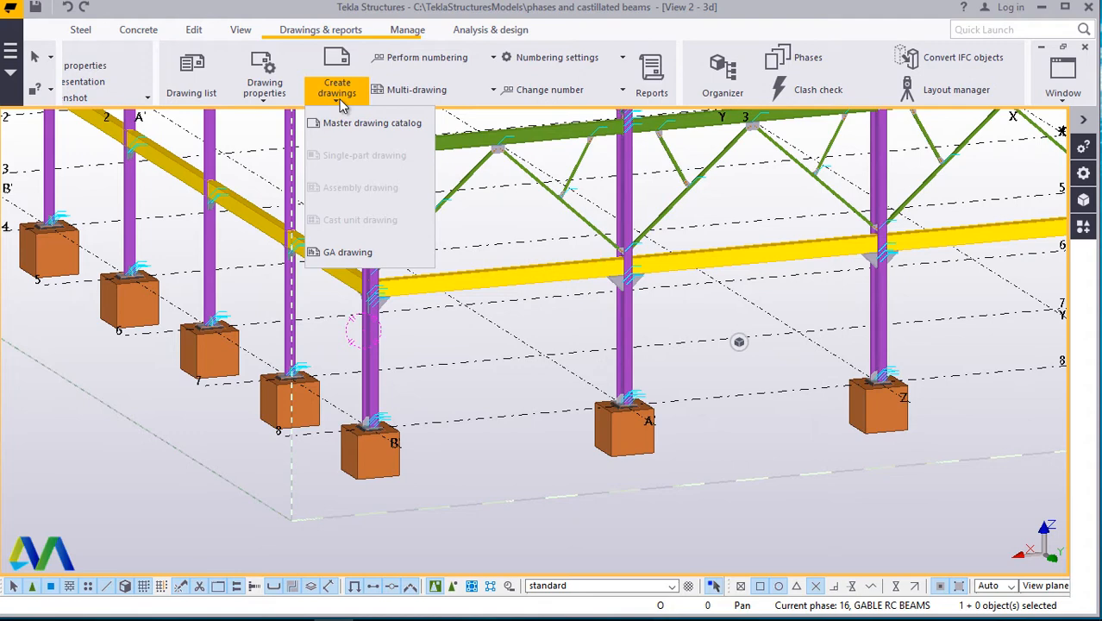
mouse_move(790, 306)
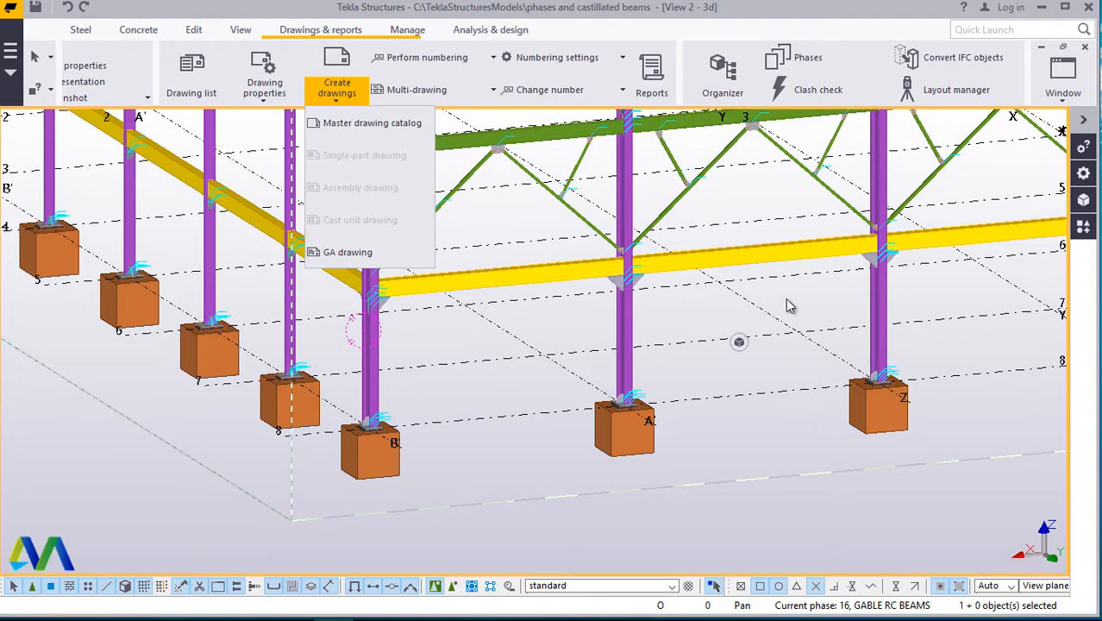
left_click(795, 240)
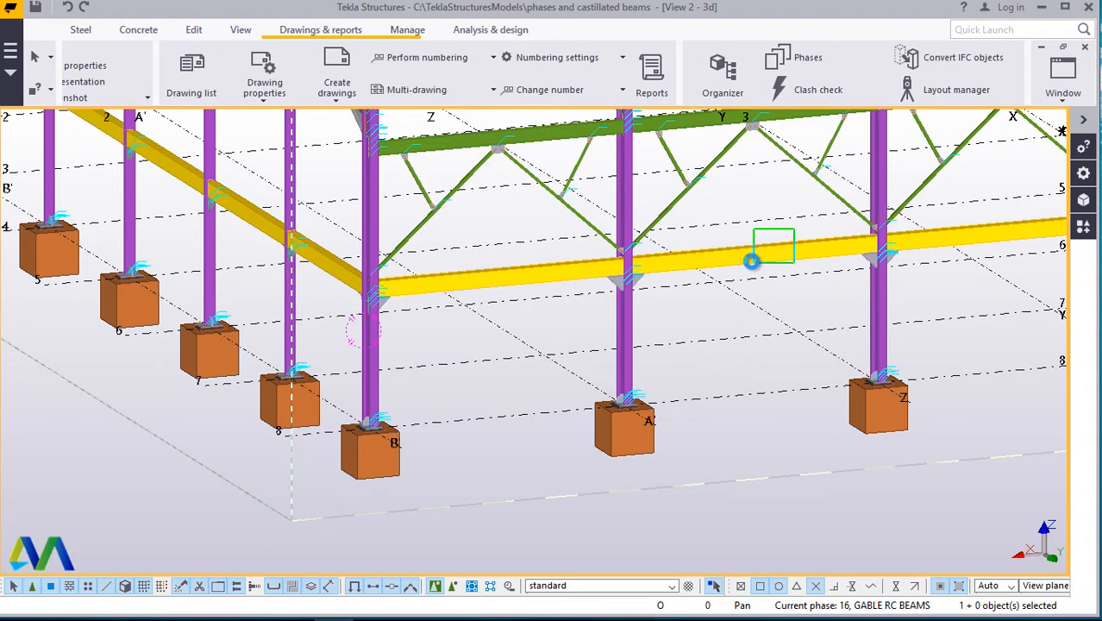
Select the front concrete beam span and bring up the Create drawings list again.
left_click(752, 261)
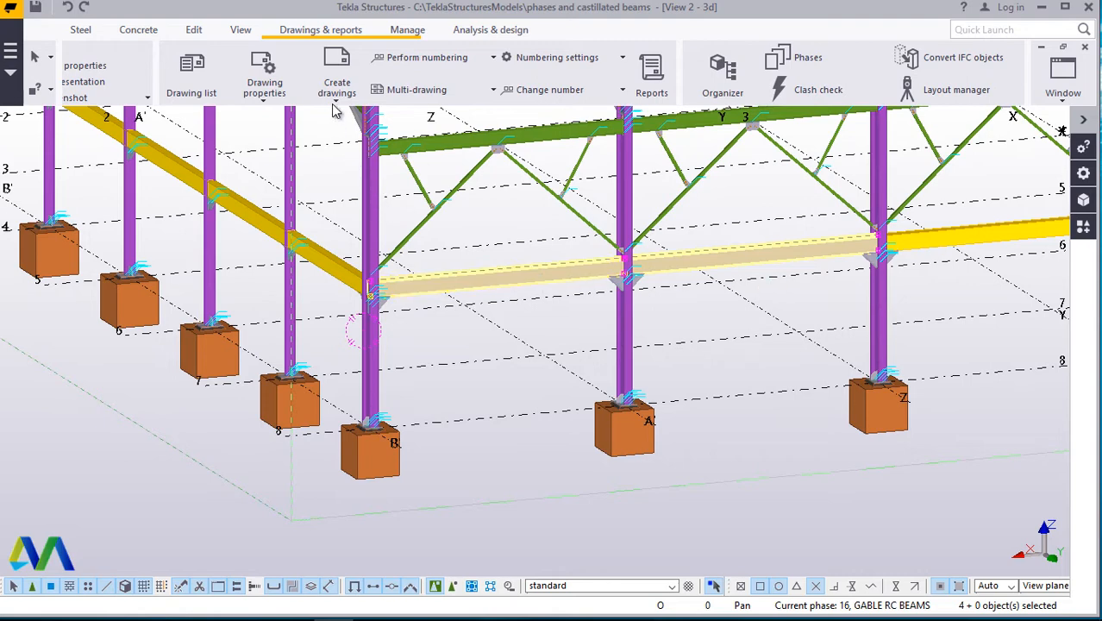
left_click(337, 73)
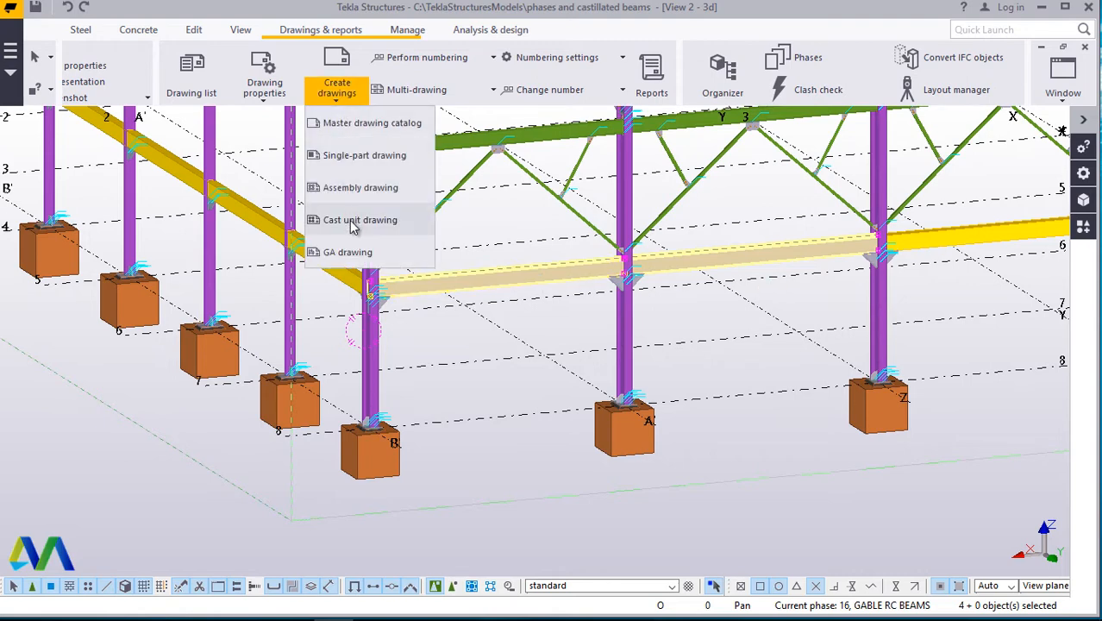
mouse_move(361, 220)
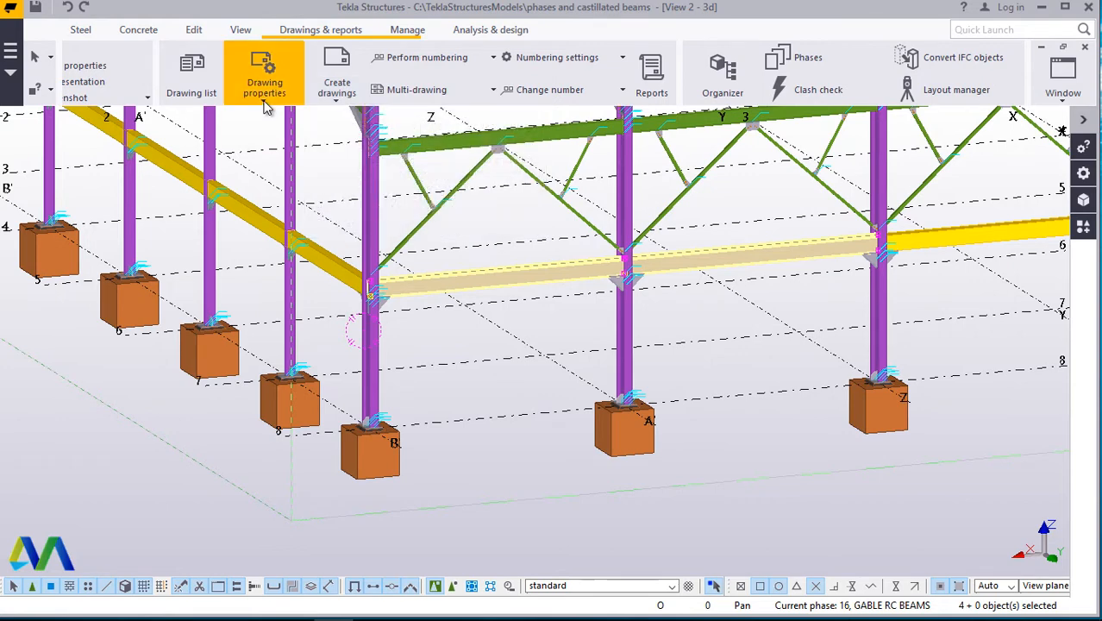
left_click(265, 73)
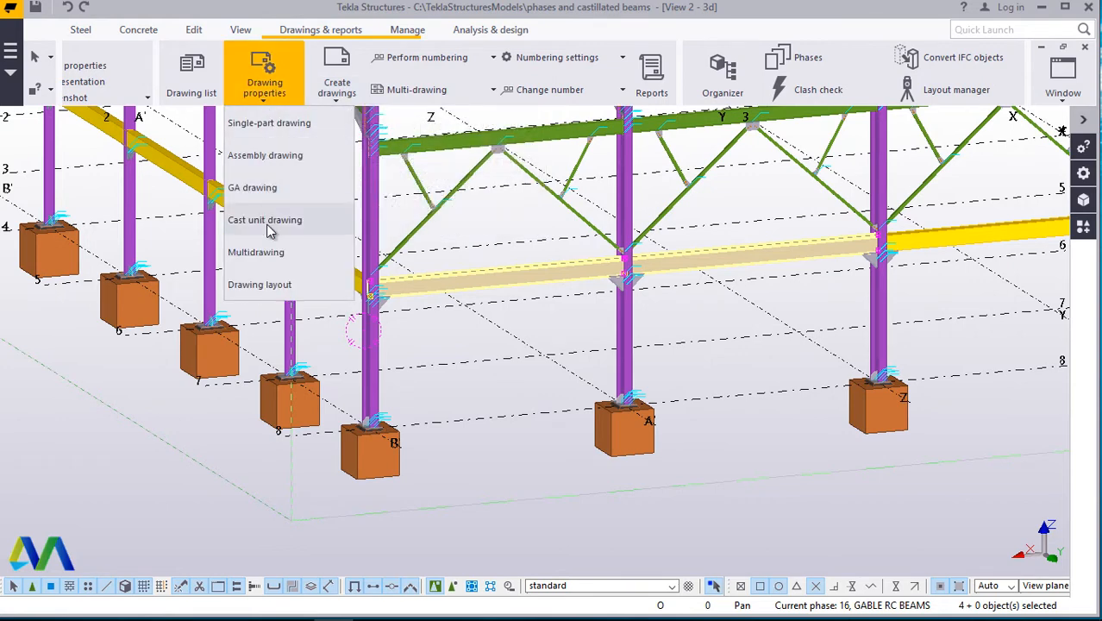
mouse_move(271, 225)
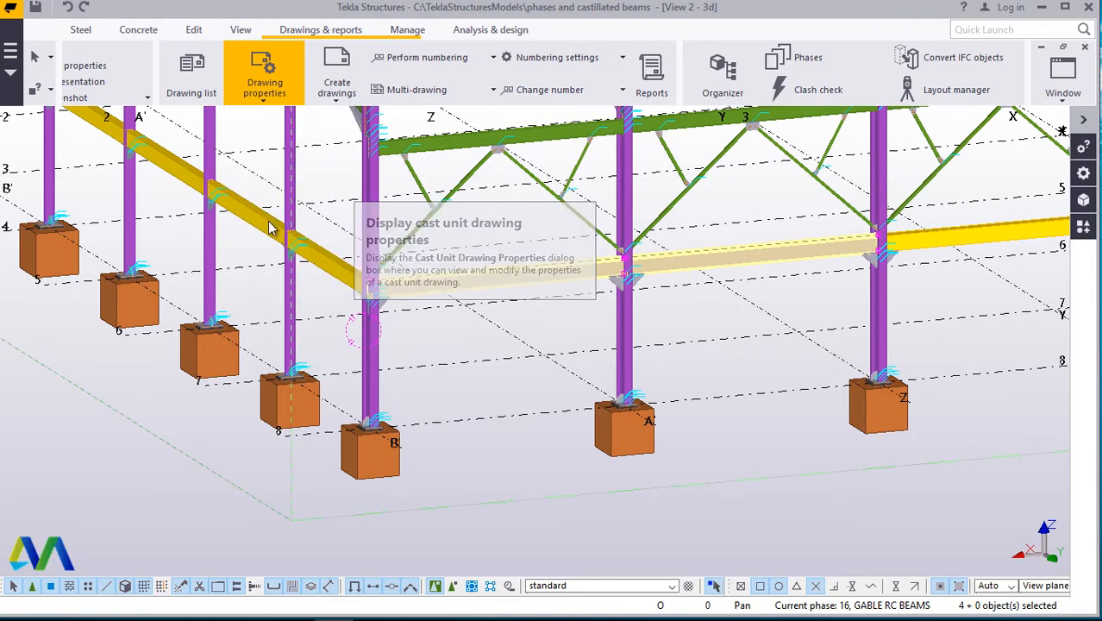
left_click(264, 69)
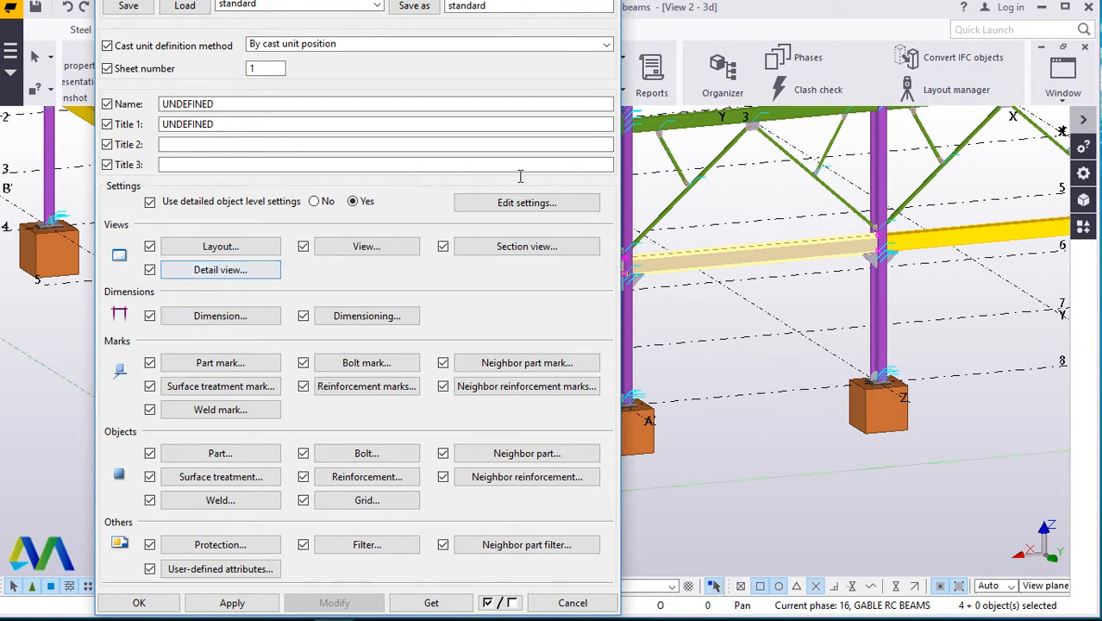
left_click(571, 603)
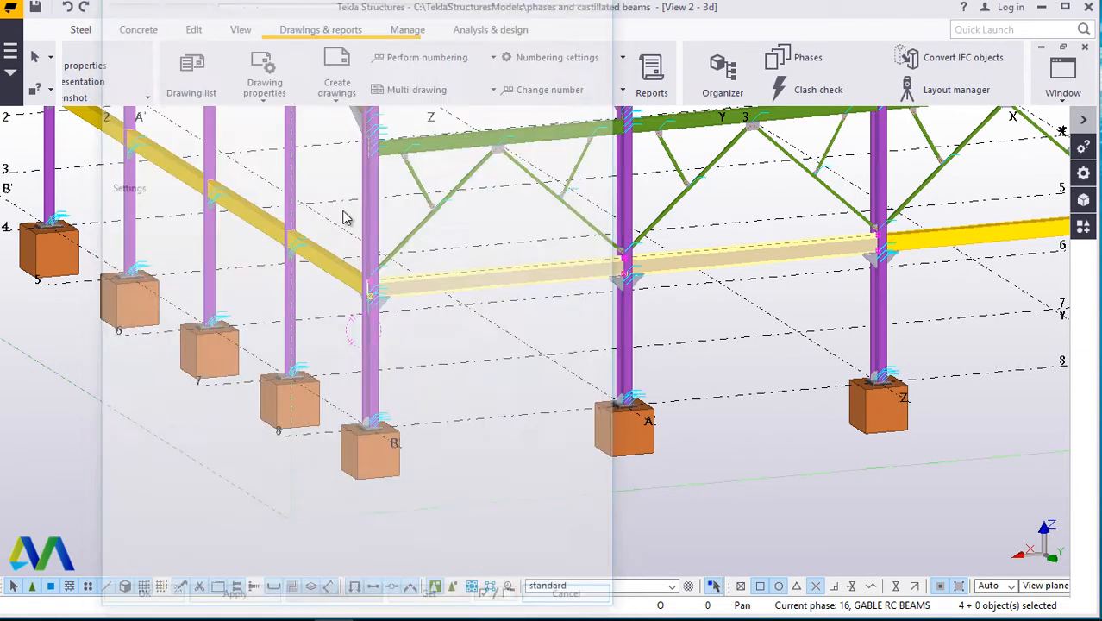
left_click(335, 73)
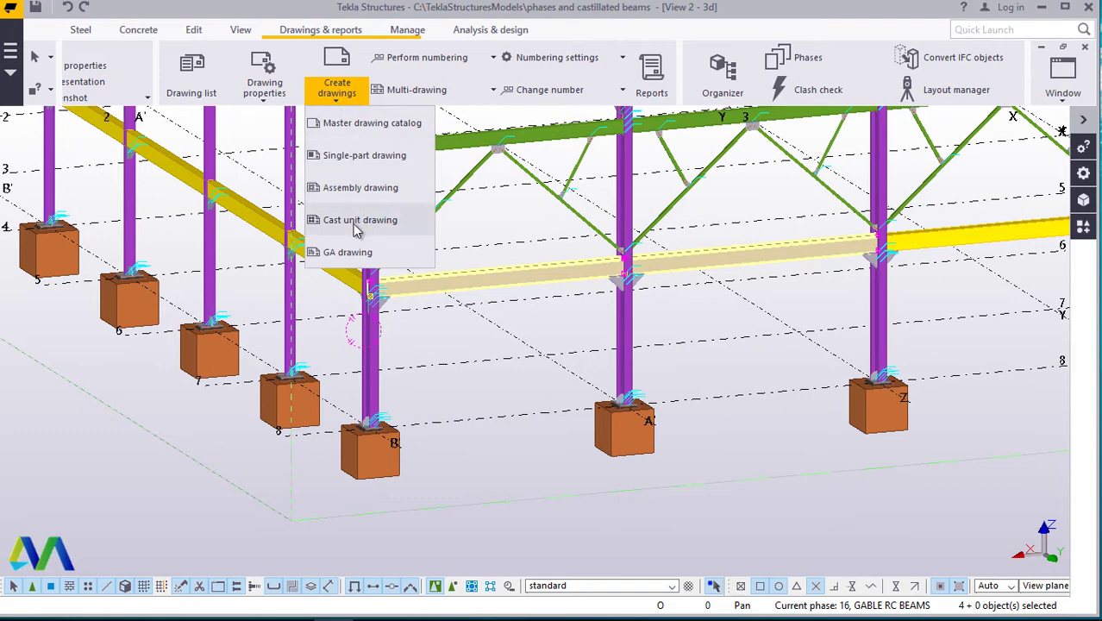
mouse_move(356, 220)
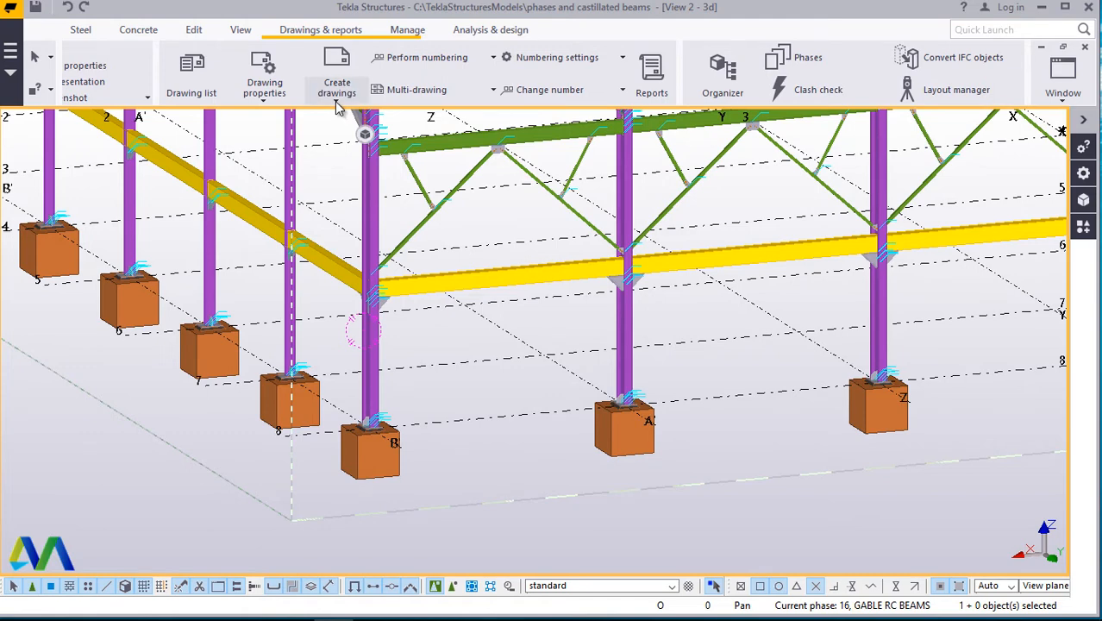
left_click(336, 73)
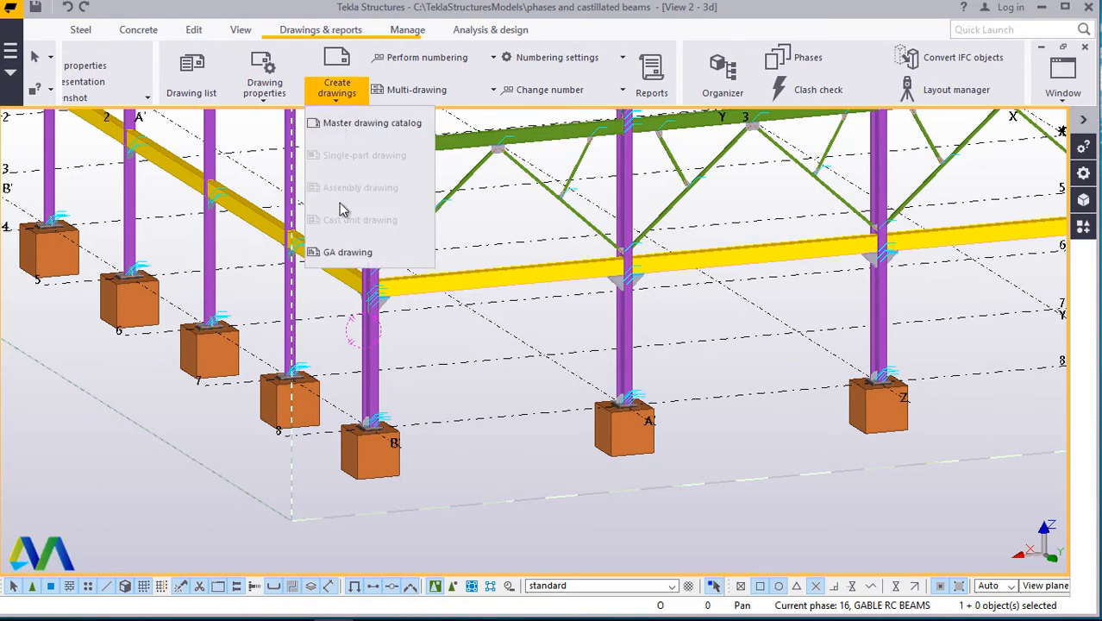
left_click(780, 272)
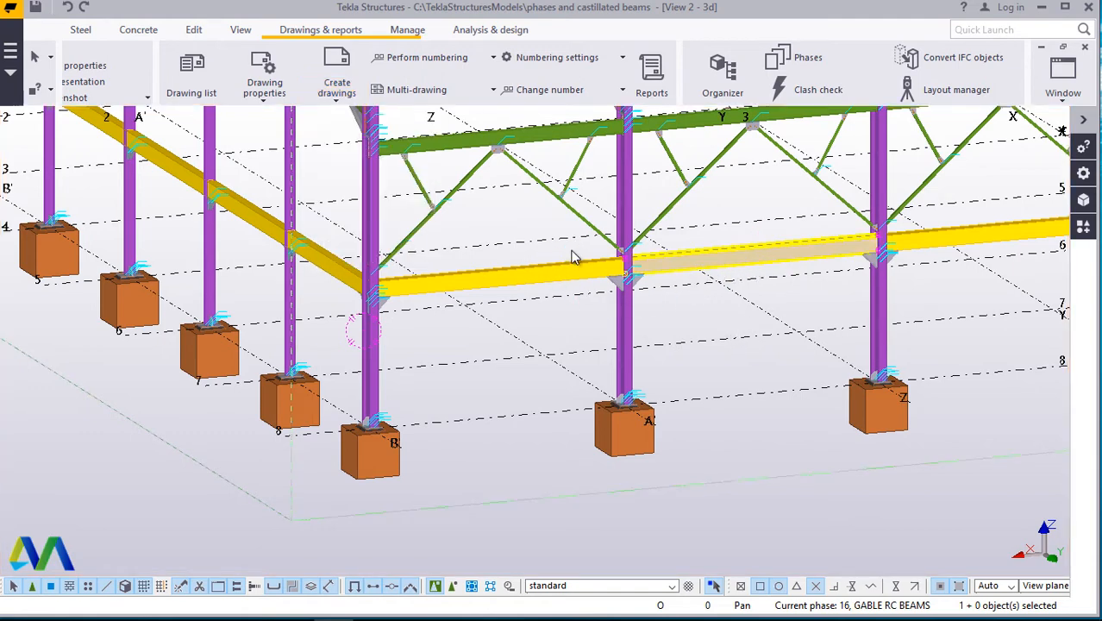
Select the whole front beam cast unit and create a cast unit drawing of it.
left_click(553, 268)
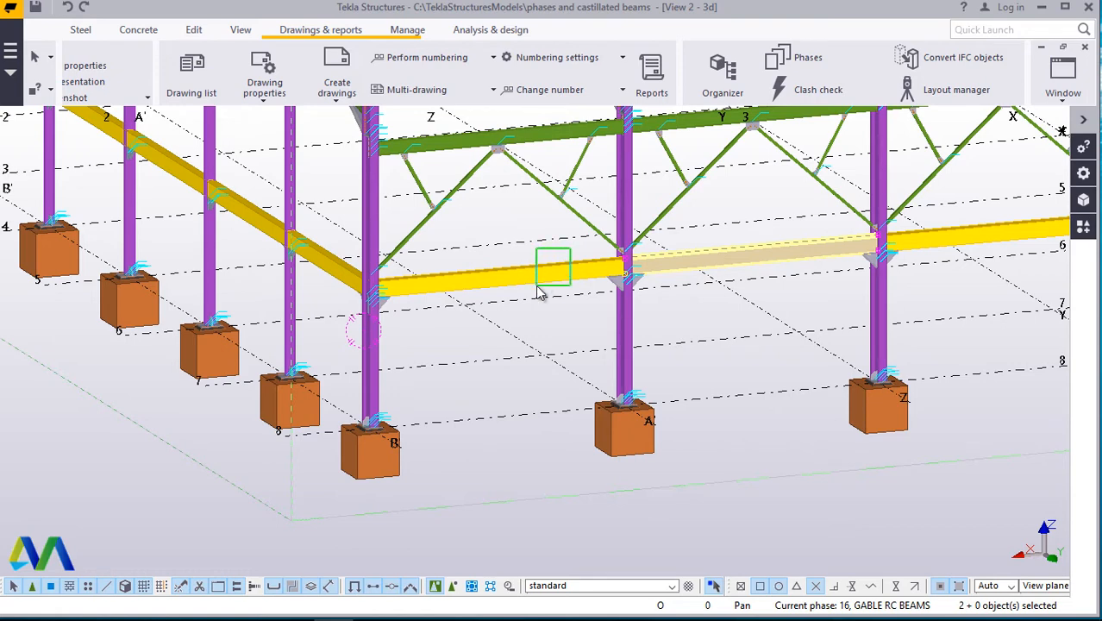
left_click(554, 267)
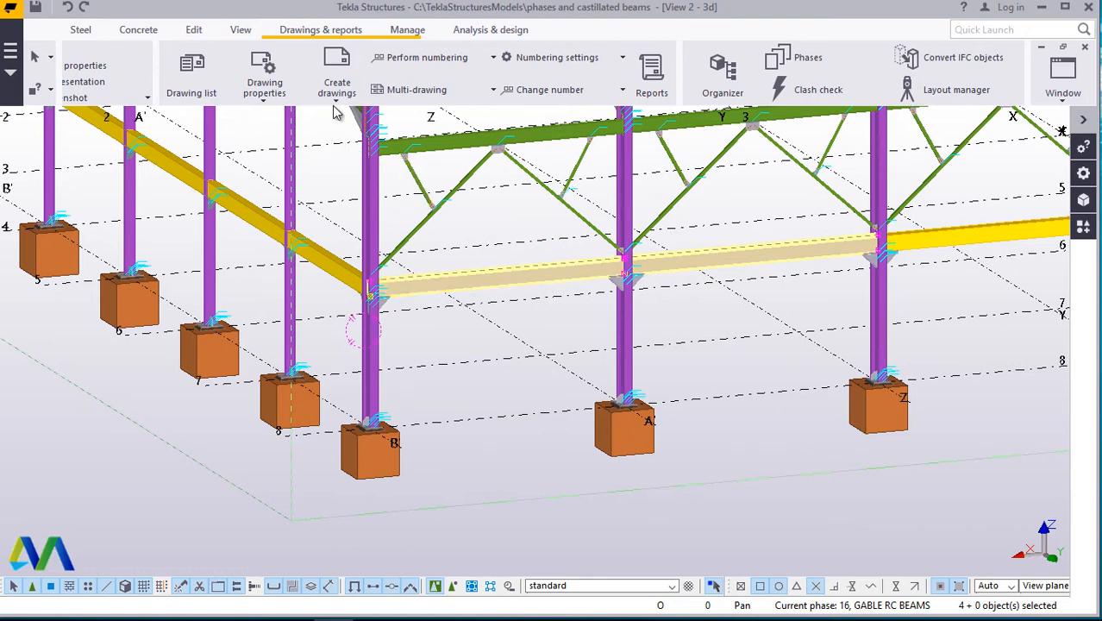
left_click(336, 73)
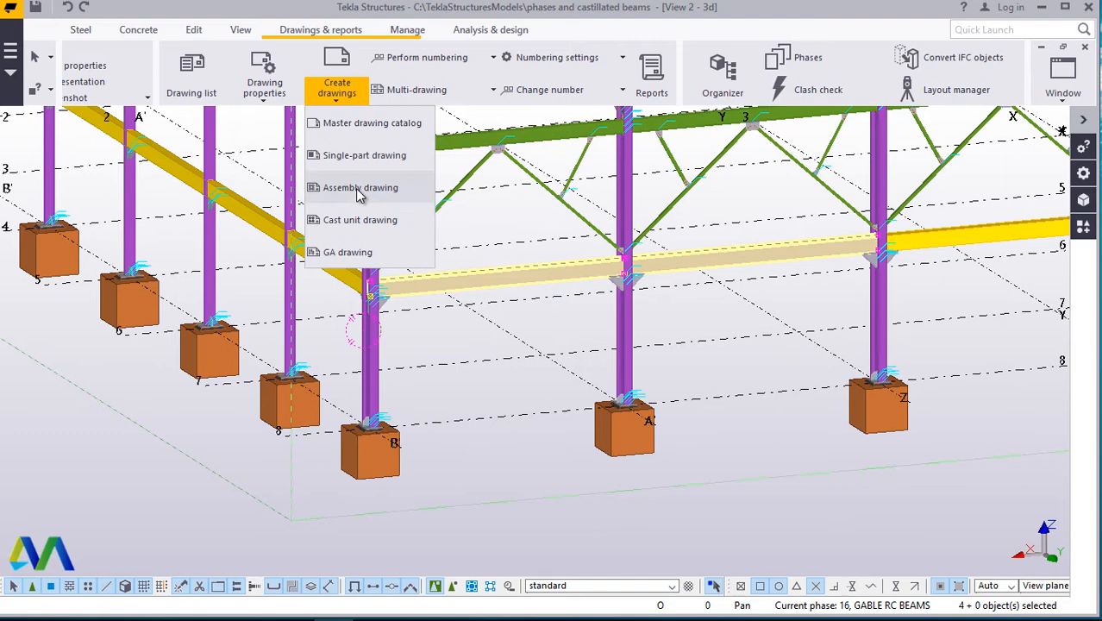
mouse_move(359, 230)
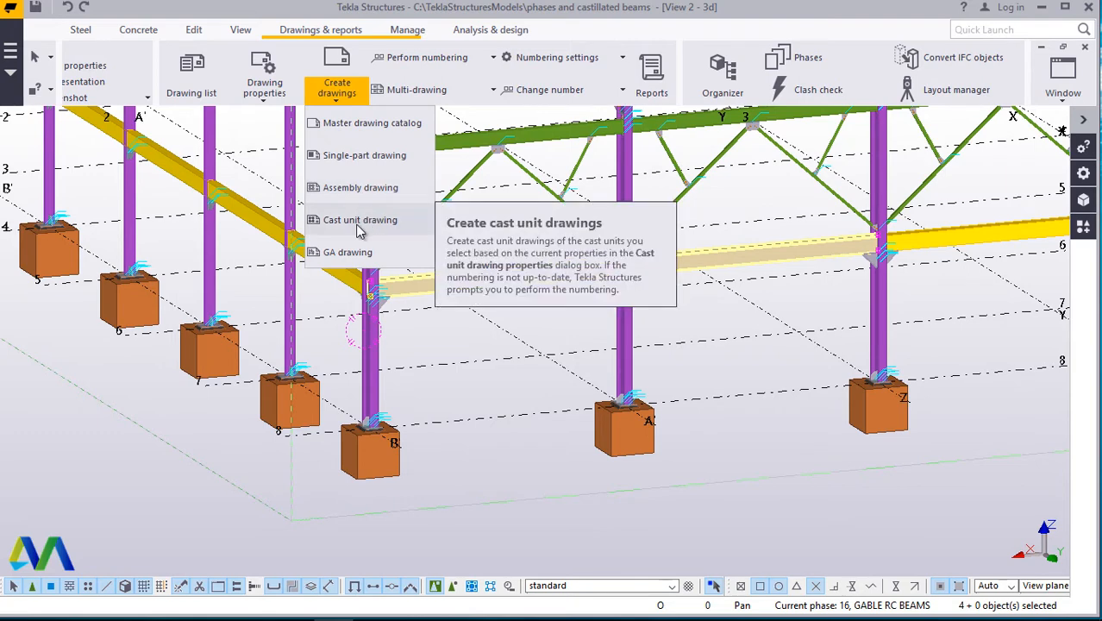
left_click(358, 219)
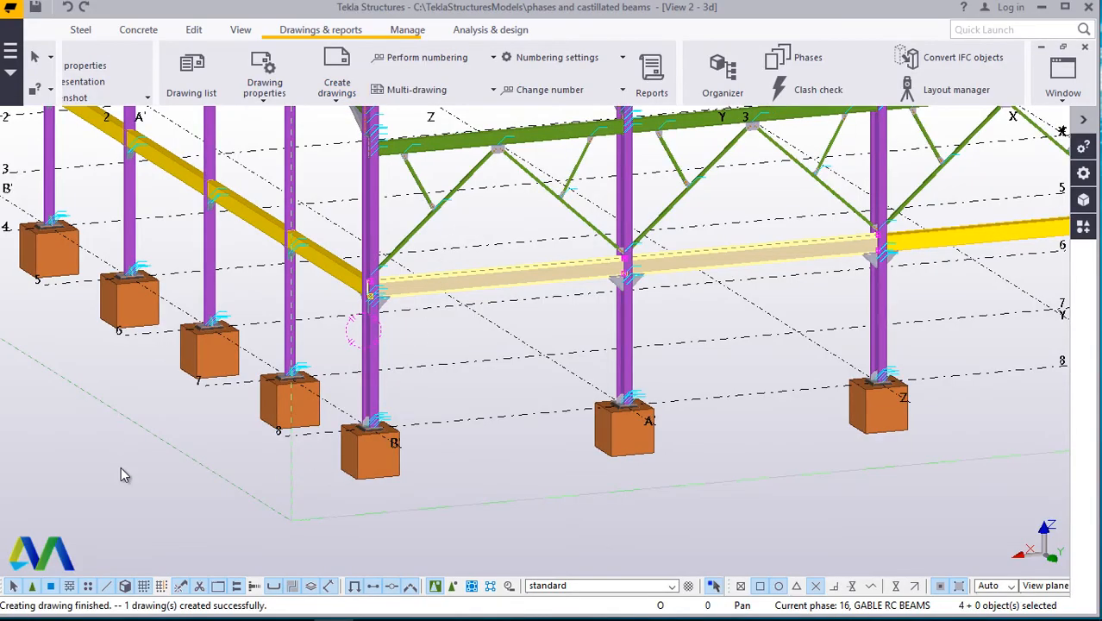
mouse_move(45, 595)
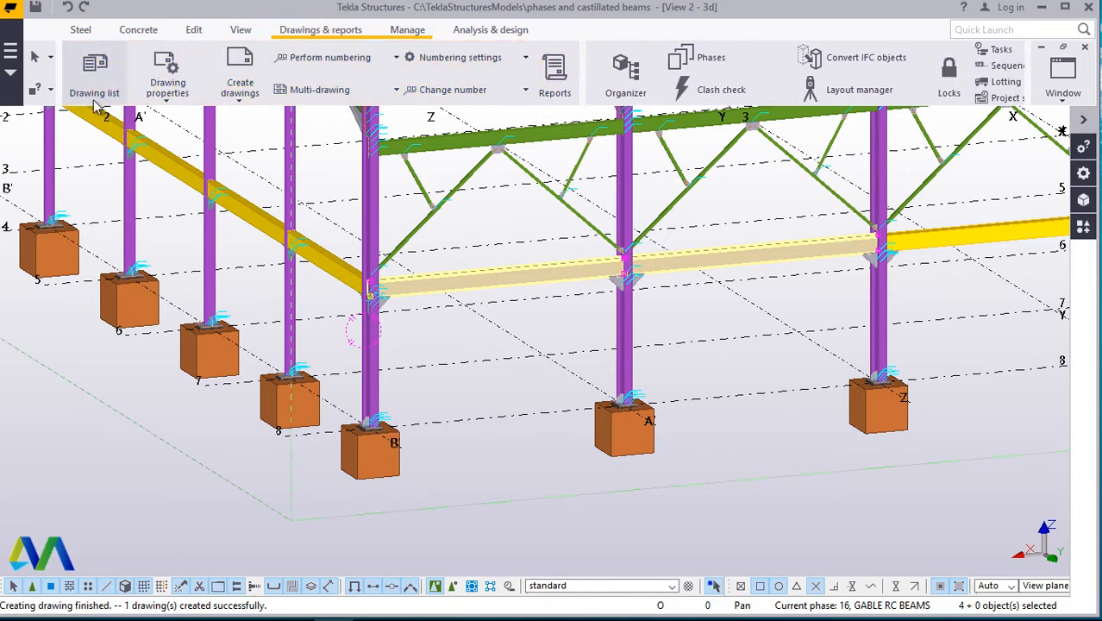
From the maximized Drawing List, open the CB.1 - 1 cast unit drawing.
left_click(94, 69)
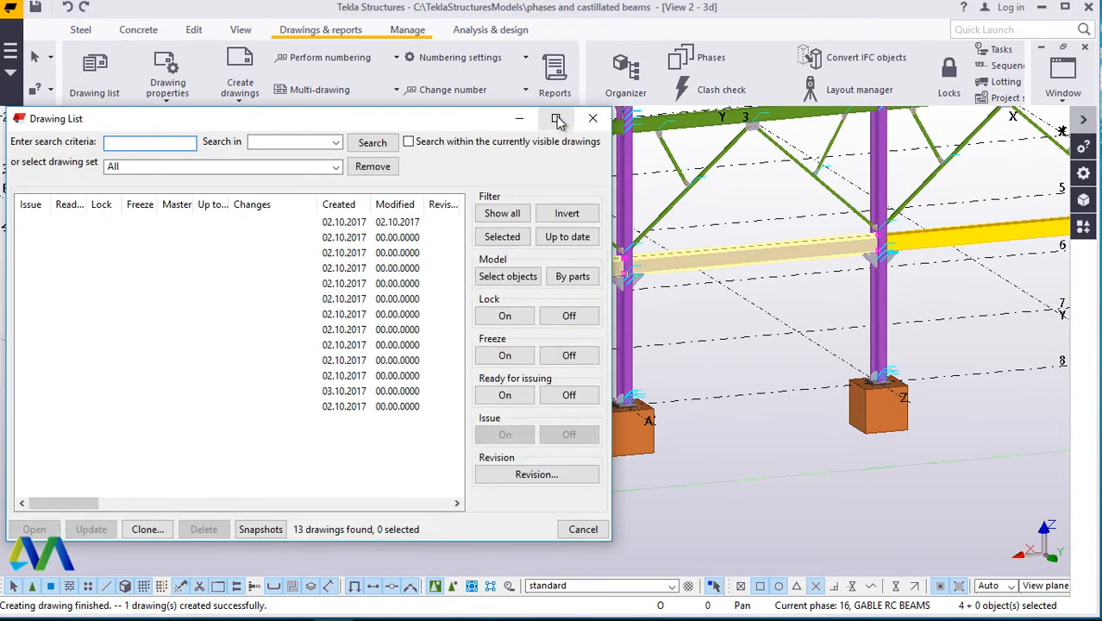
left_click(555, 119)
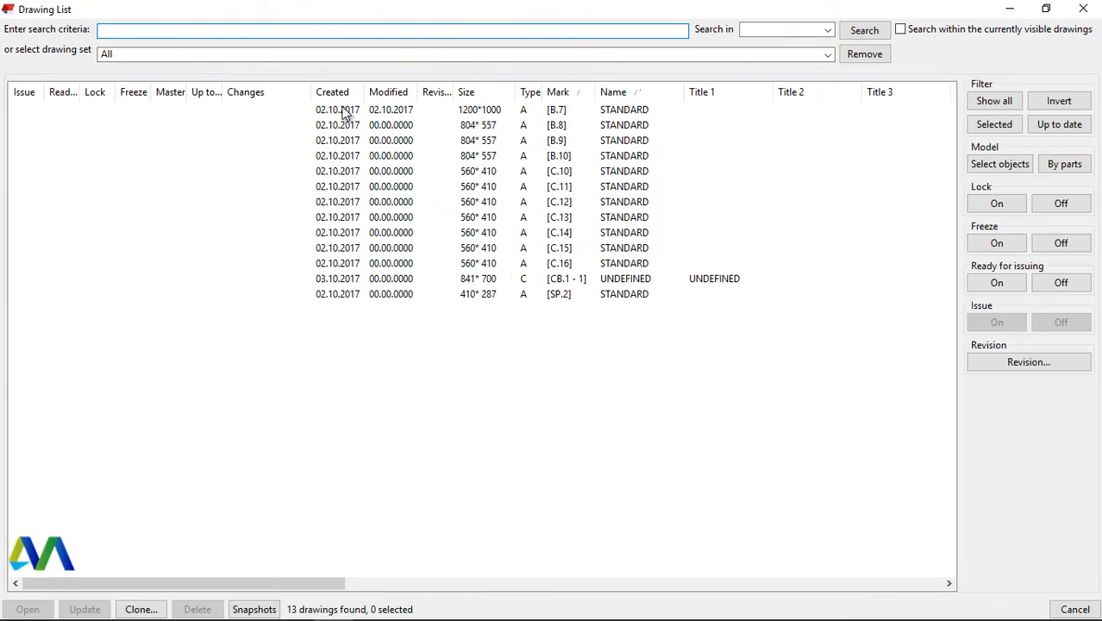
mouse_move(334, 227)
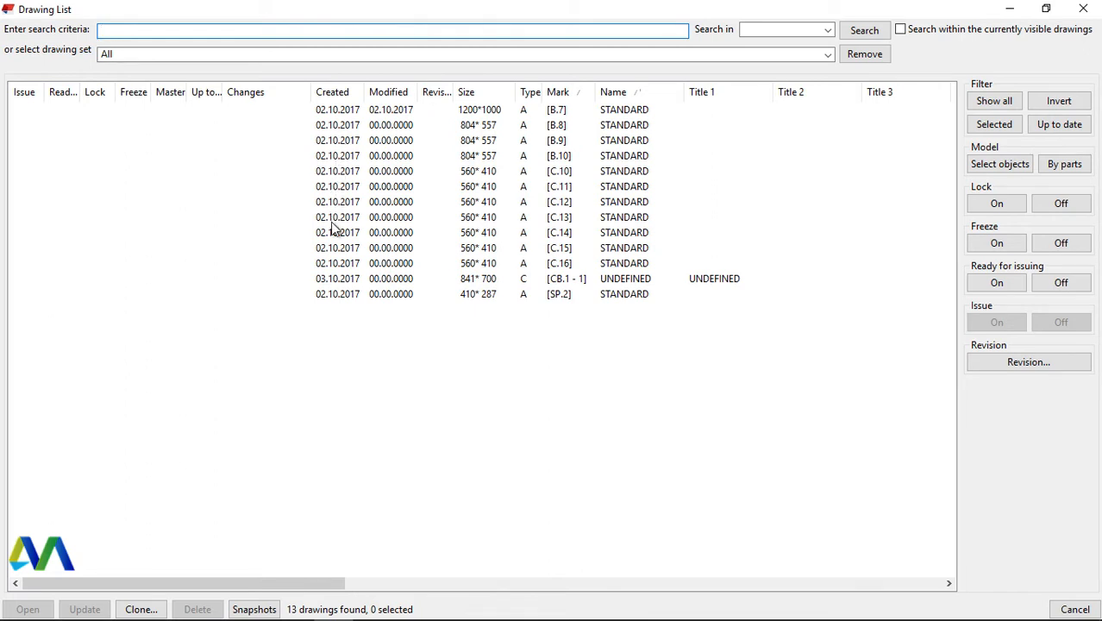
mouse_move(344, 269)
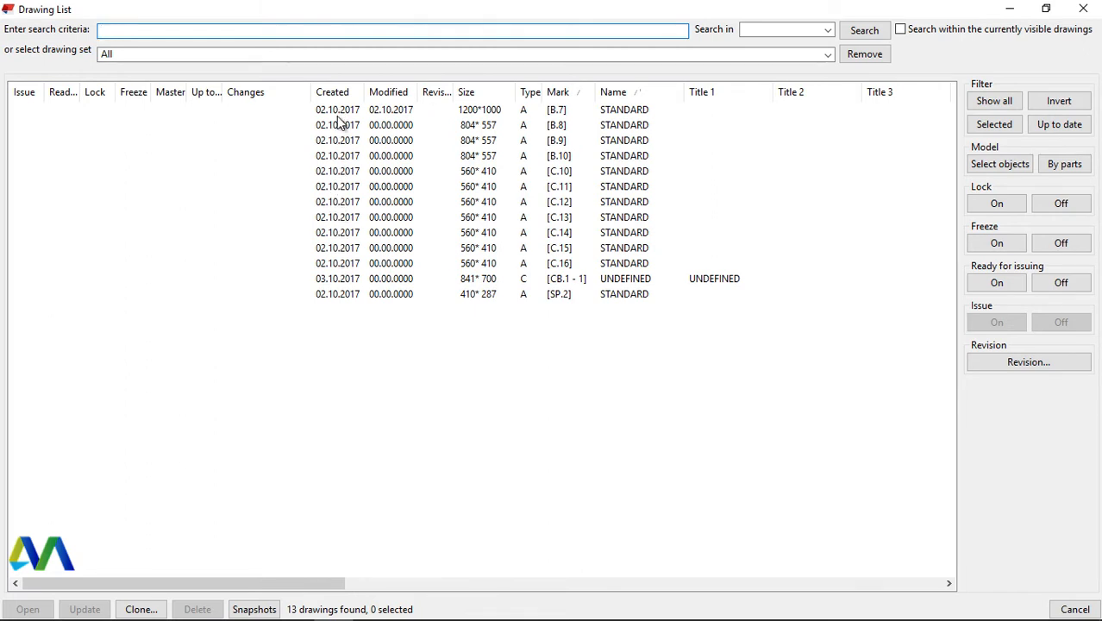
mouse_move(350, 283)
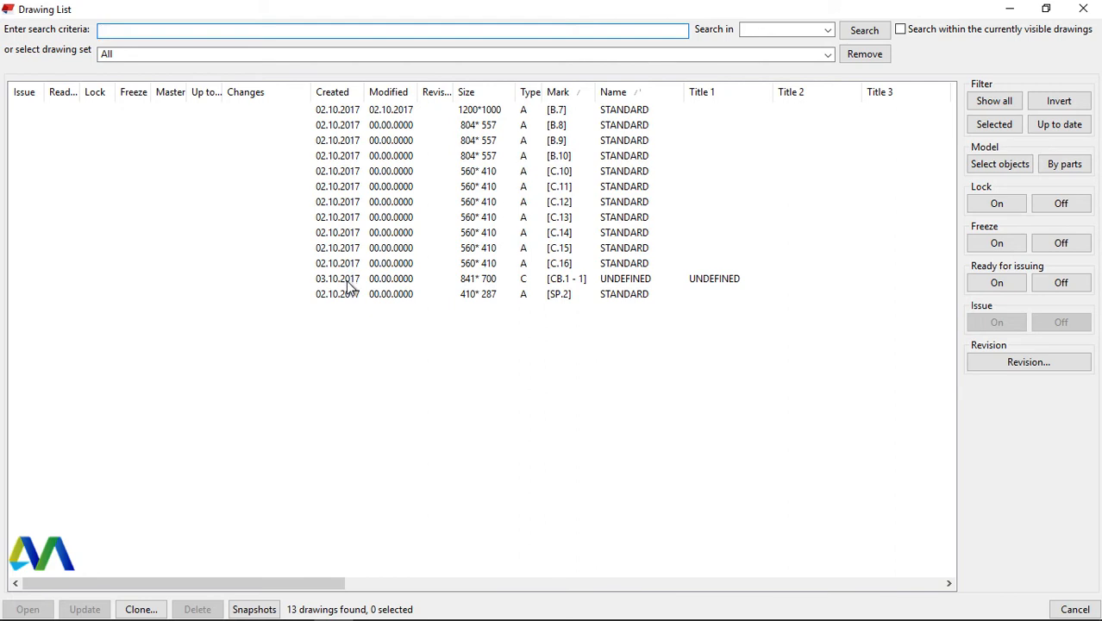
left_click(347, 278)
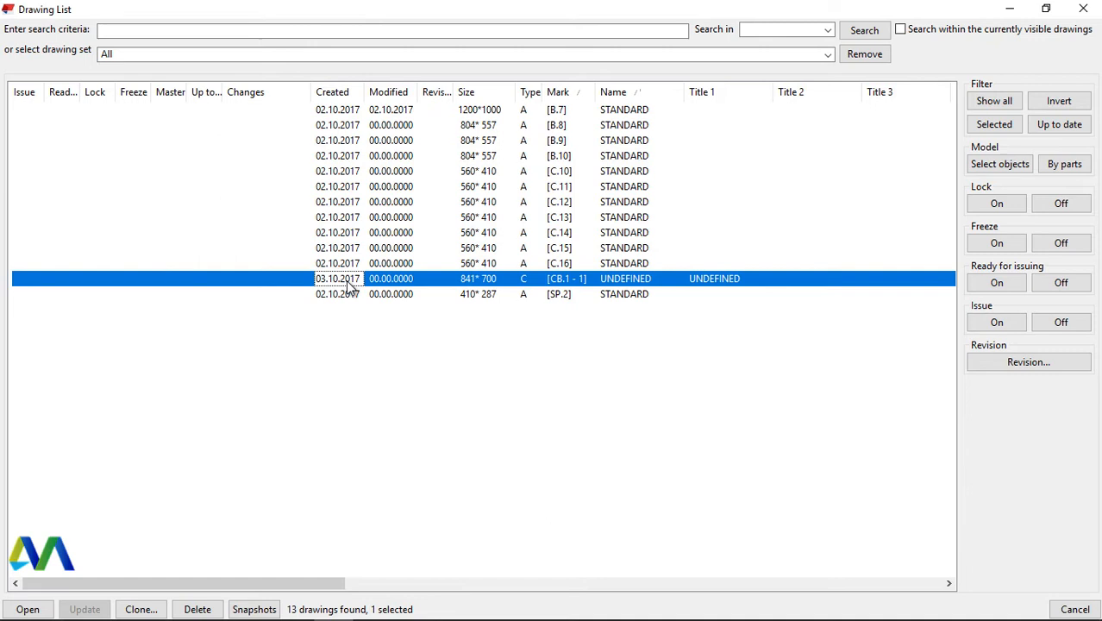
mouse_move(354, 287)
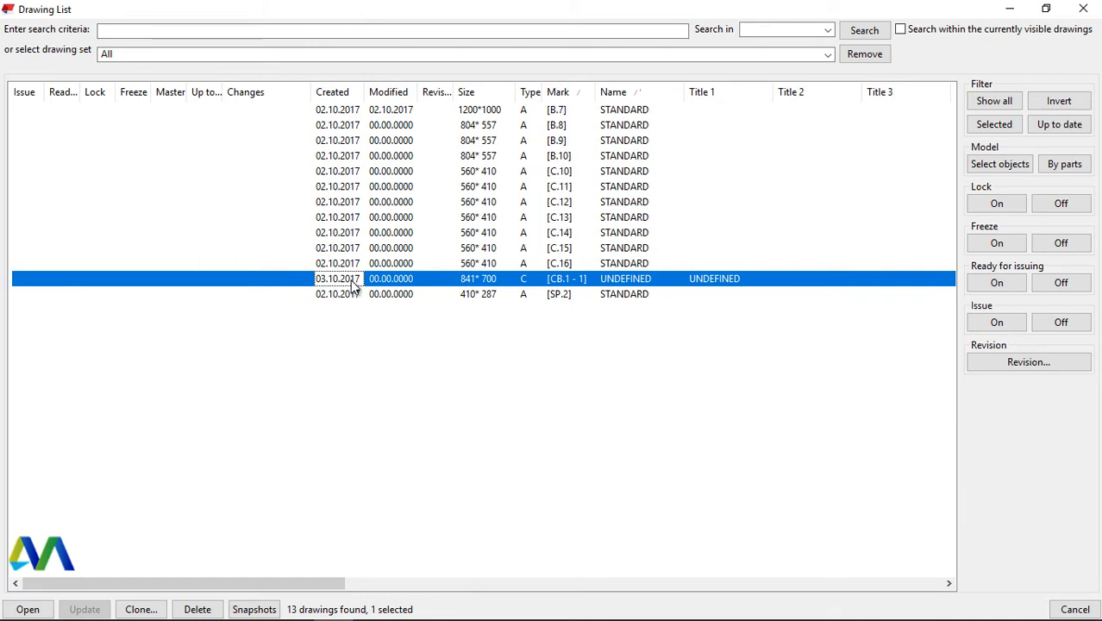
mouse_move(337, 285)
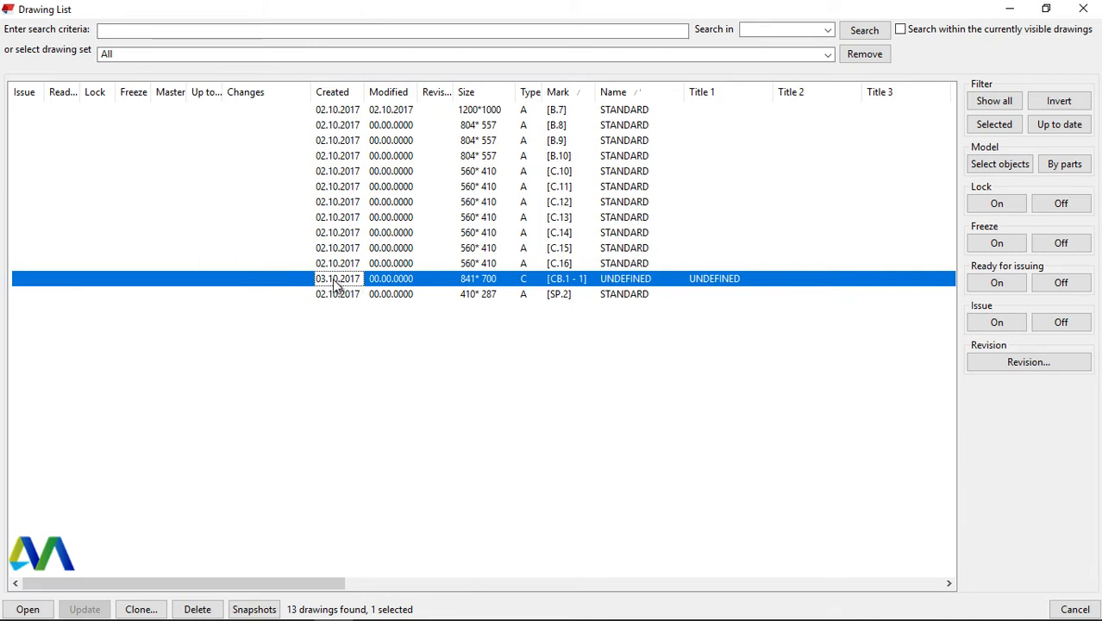
mouse_move(349, 291)
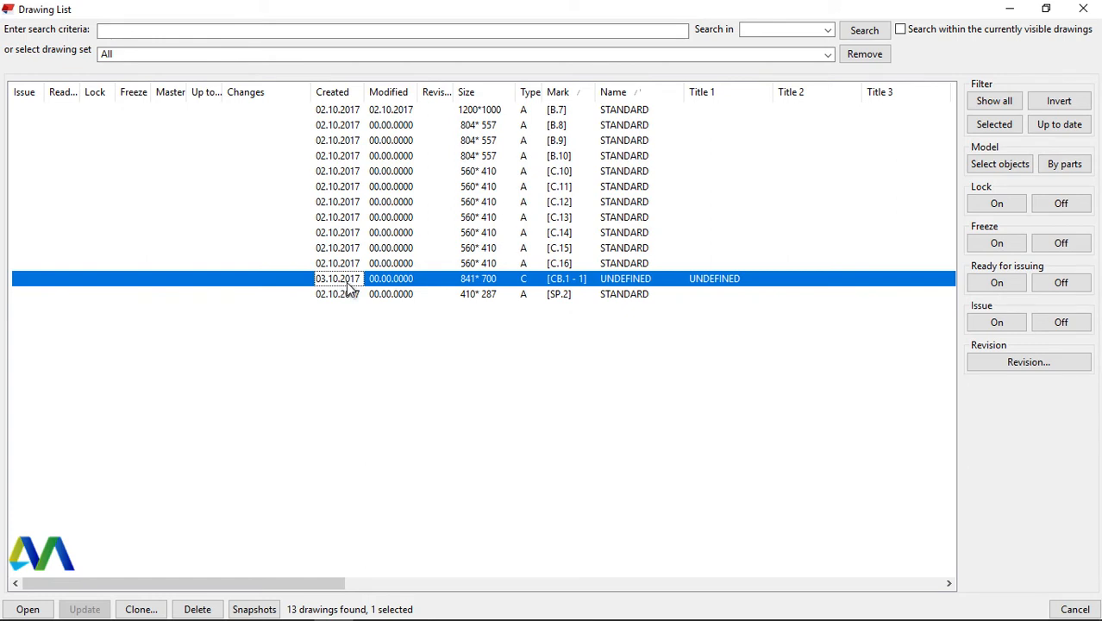
mouse_move(345, 282)
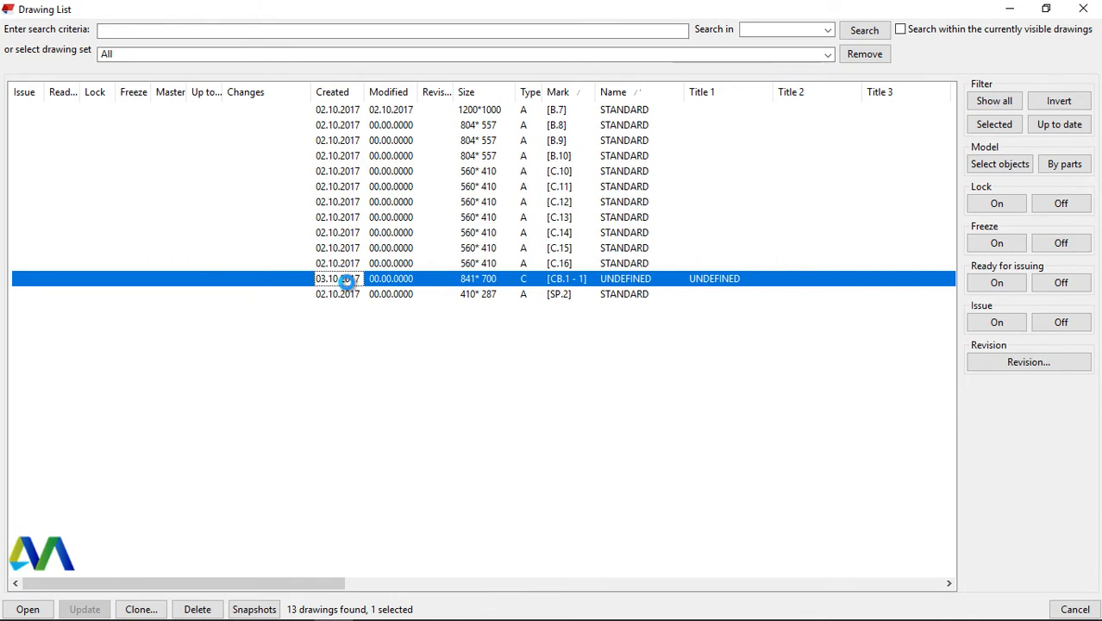
double_click(345, 278)
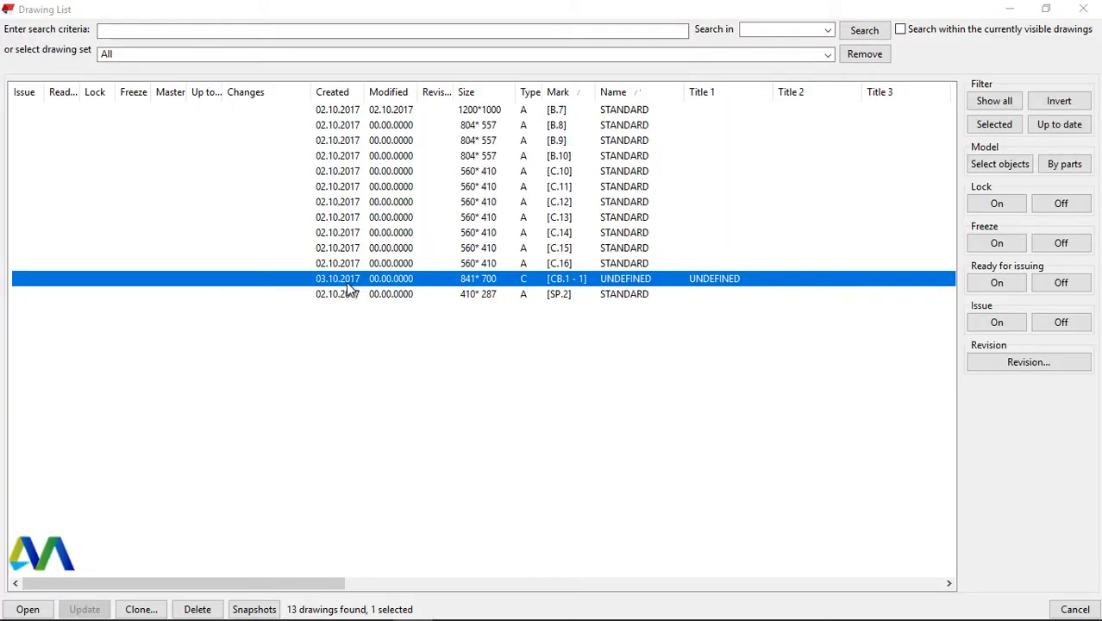
mouse_move(1013, 10)
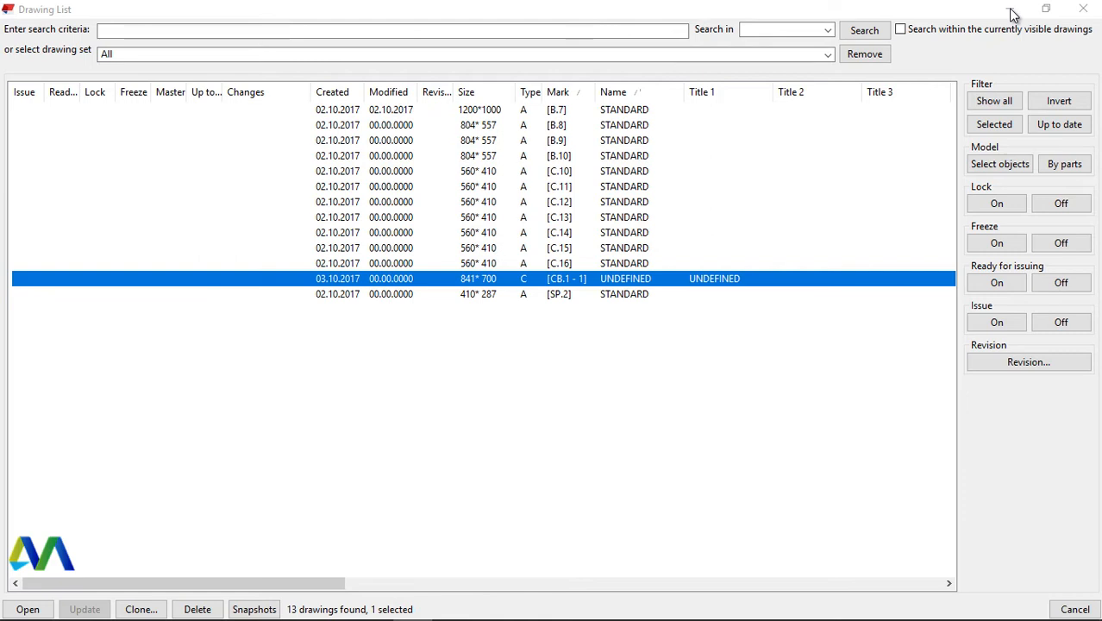
mouse_move(1016, 71)
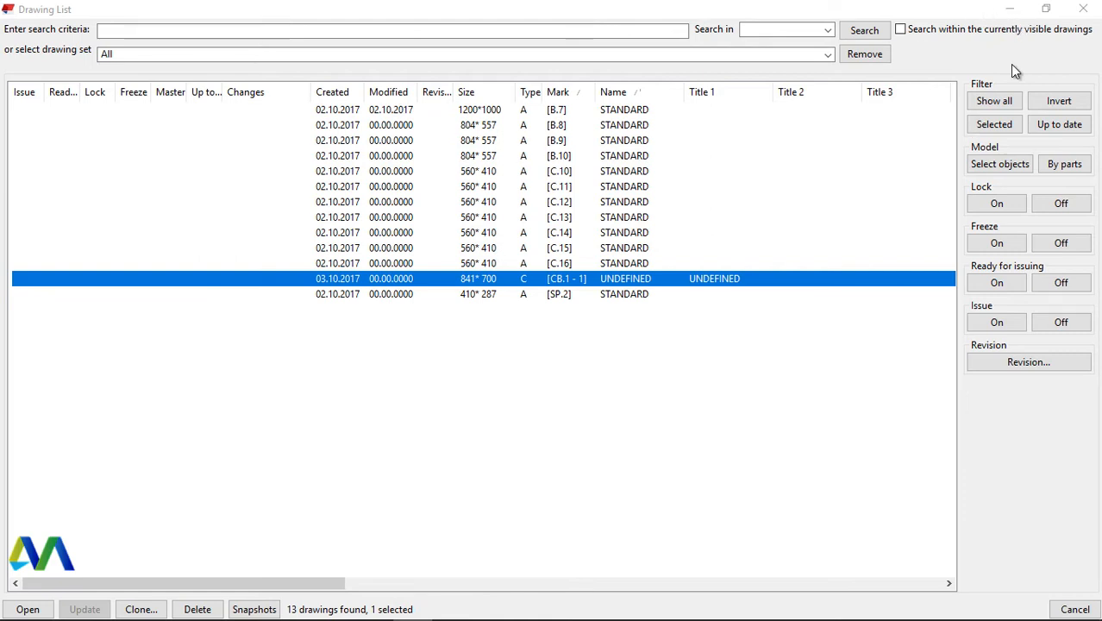
mouse_move(504, 463)
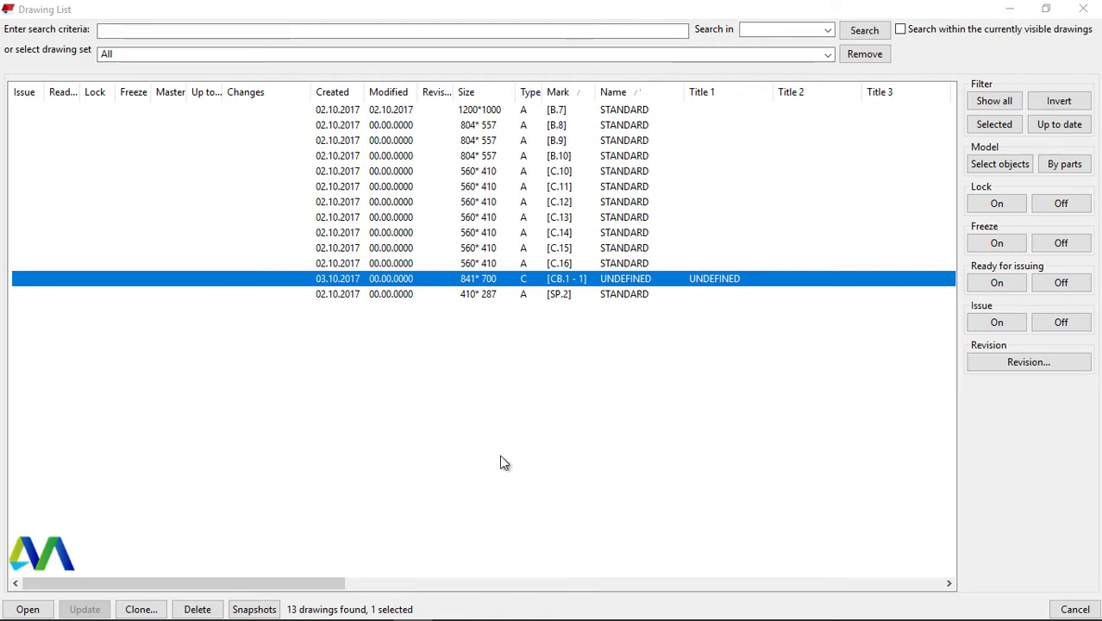
left_click(29, 608)
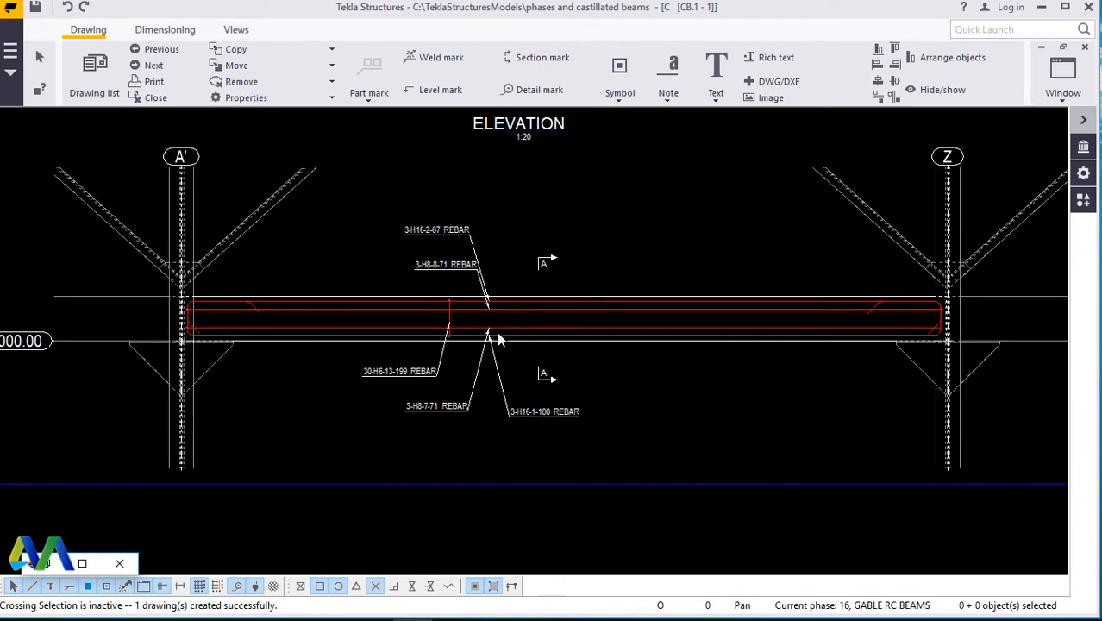
mouse_move(253, 266)
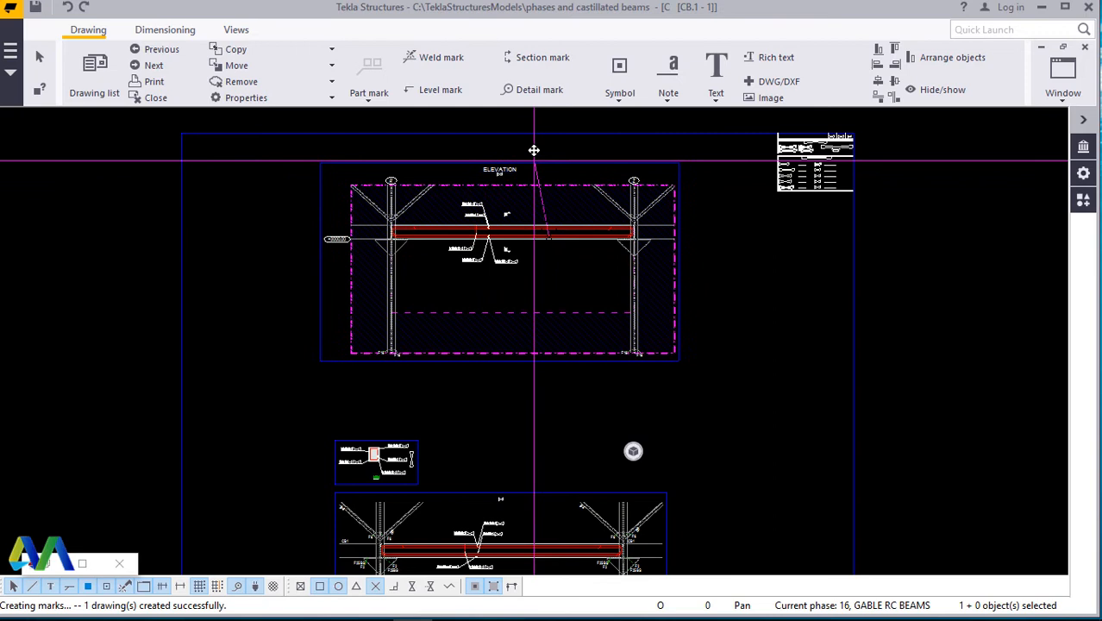
left_click(501, 254)
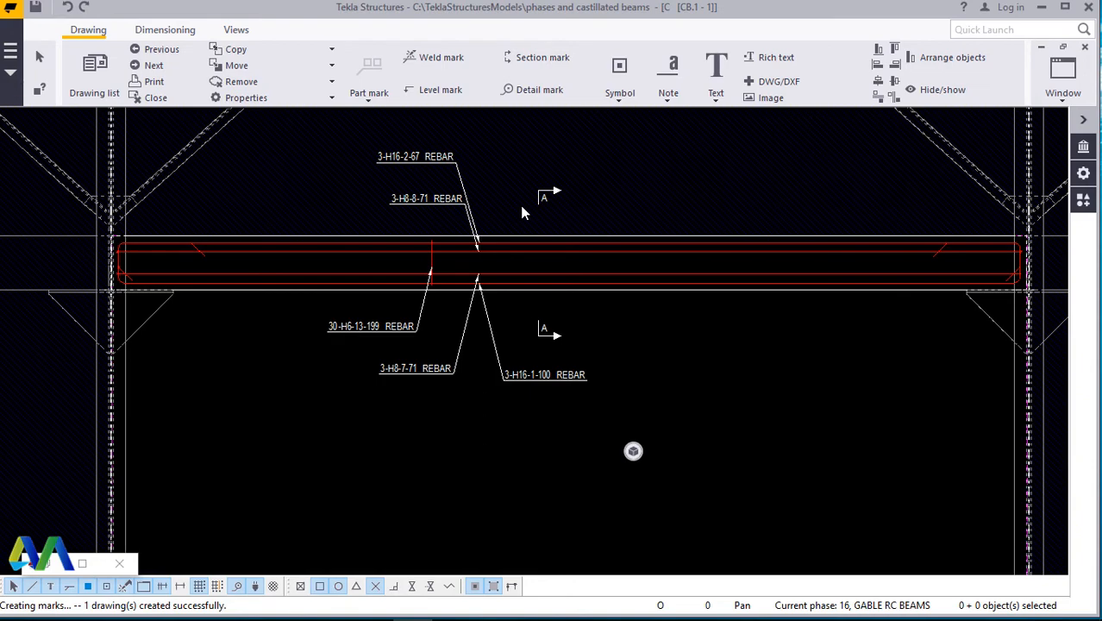
mouse_move(542, 313)
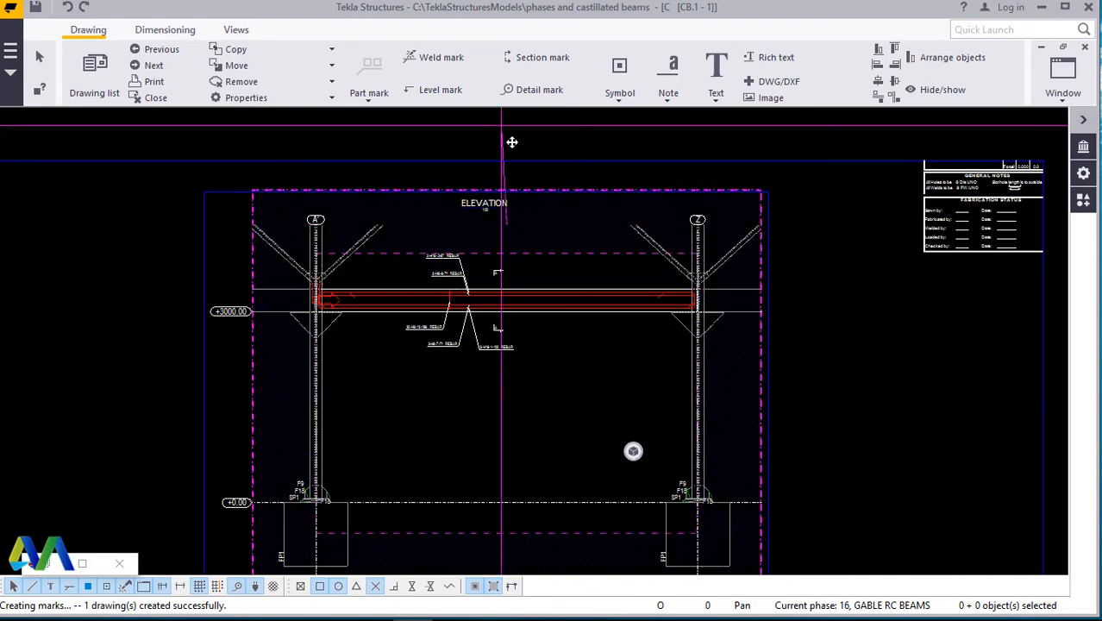
mouse_move(616, 267)
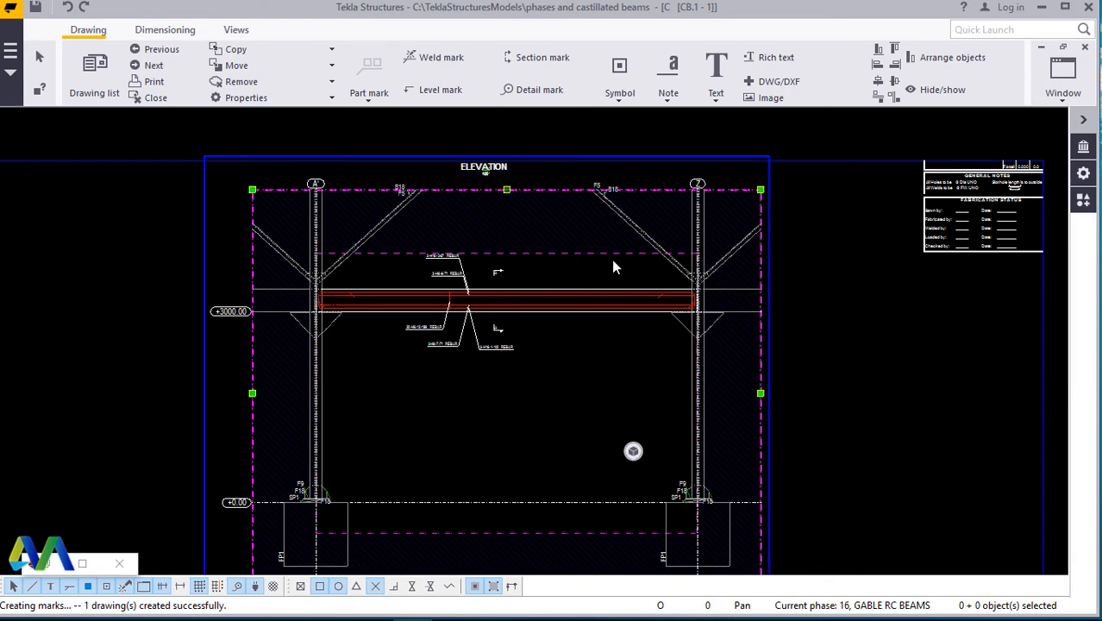
mouse_move(407, 267)
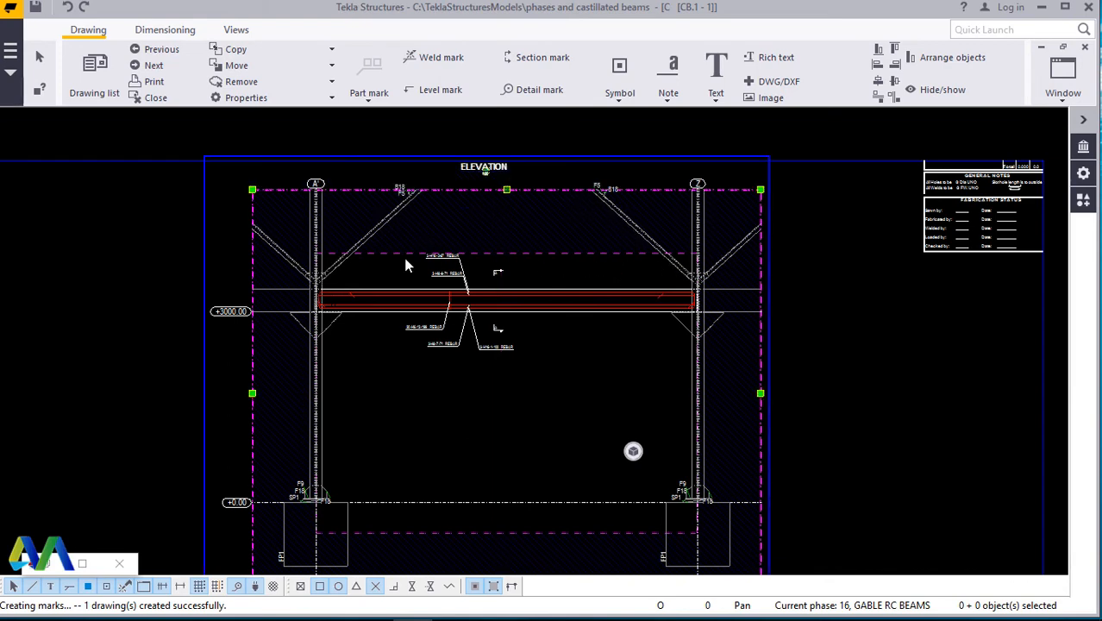
mouse_move(326, 403)
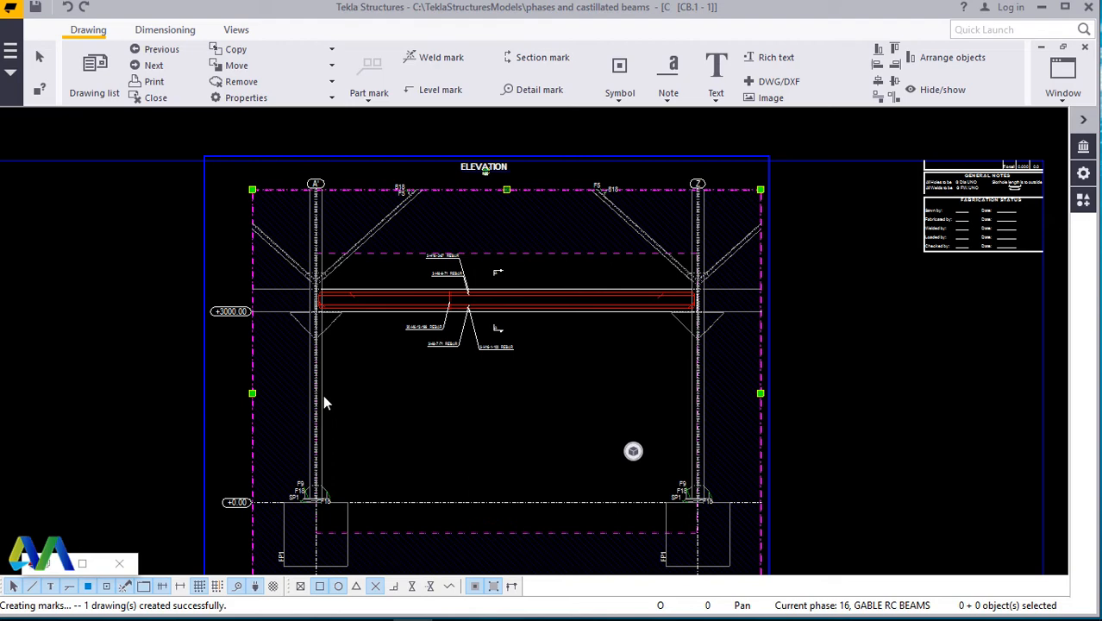
mouse_move(646, 282)
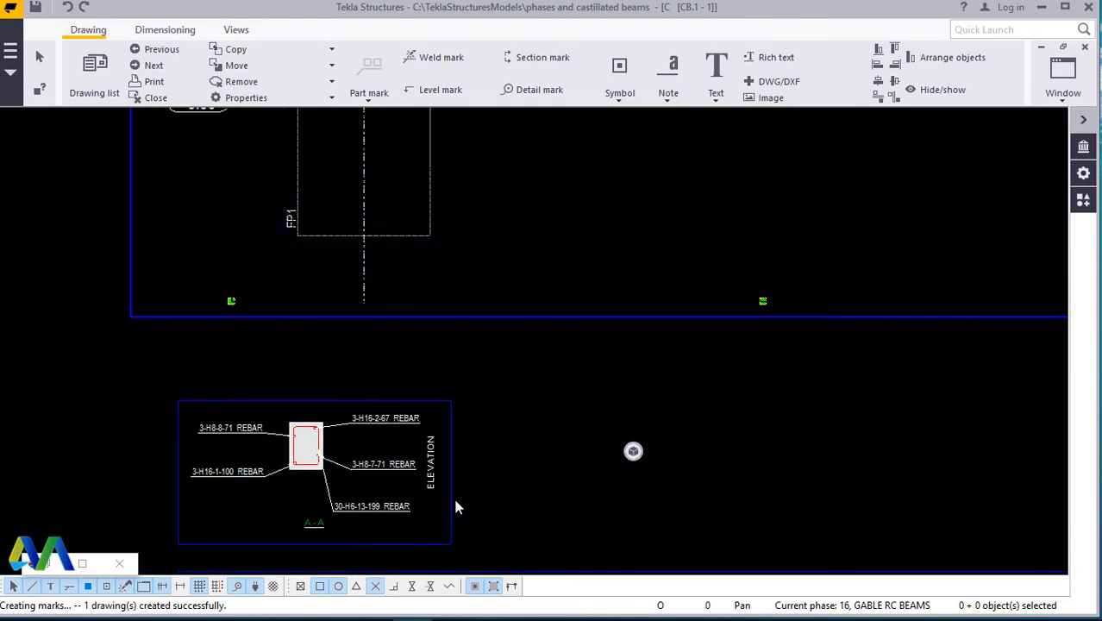
Change section A-A view scale from 1:20 to 1:10 and apply it.
left_click(306, 462)
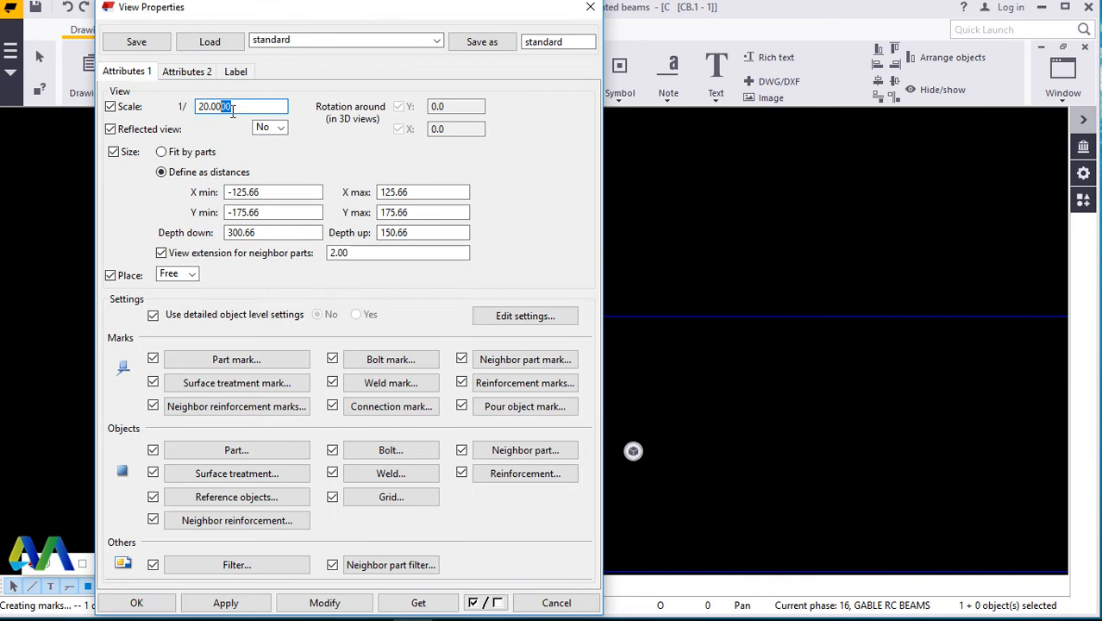
type("10")
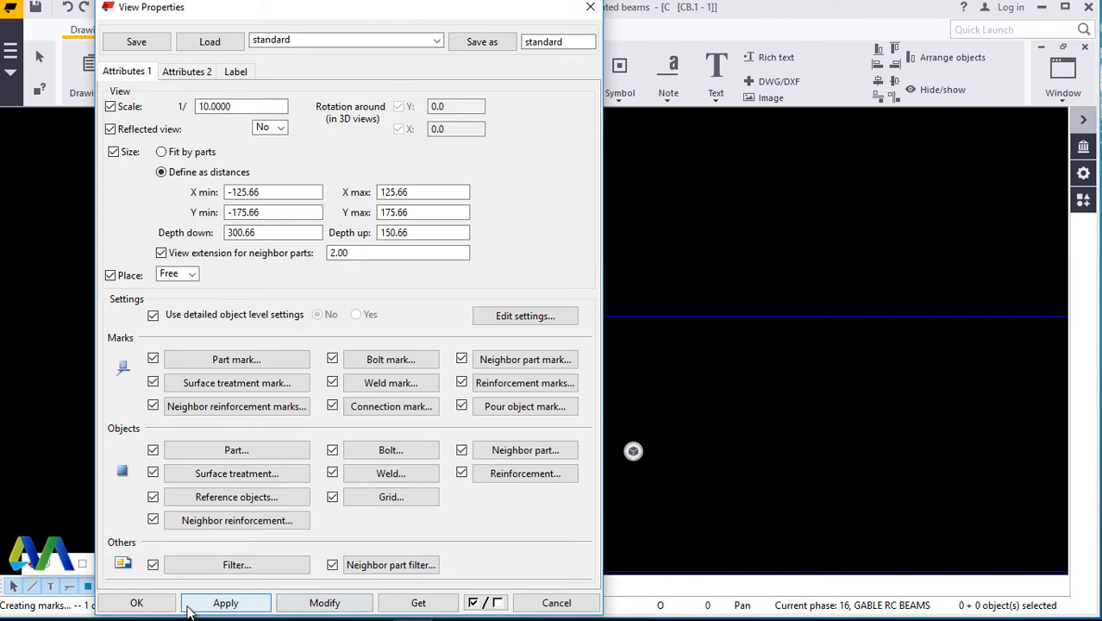
left_click(151, 601)
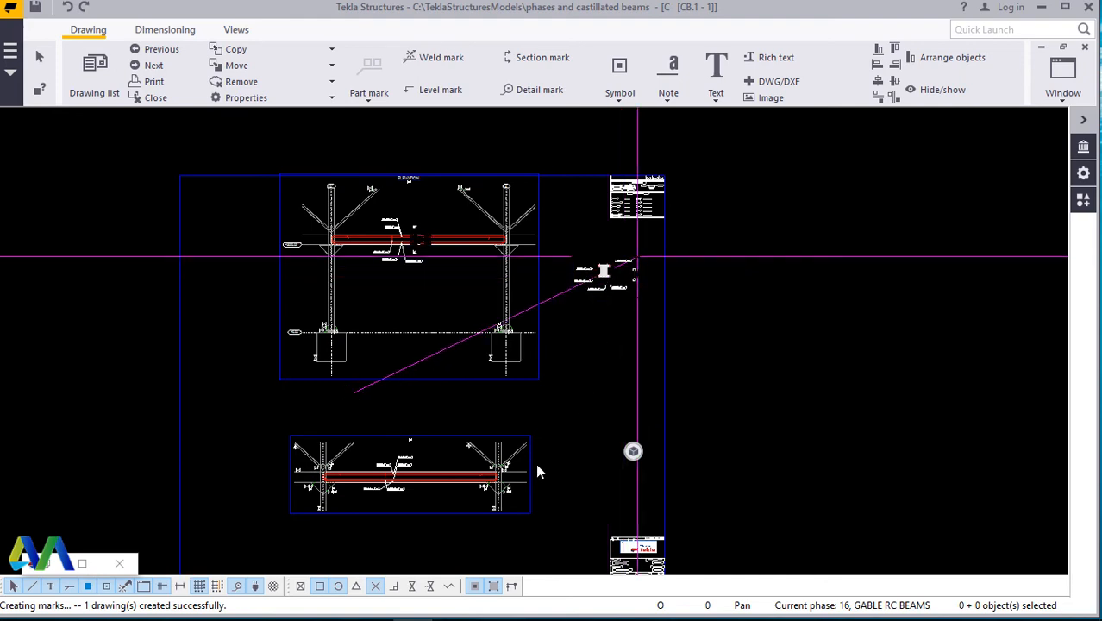
Place section A-A right of the elevation and pan to the lower elevation view.
left_click(409, 488)
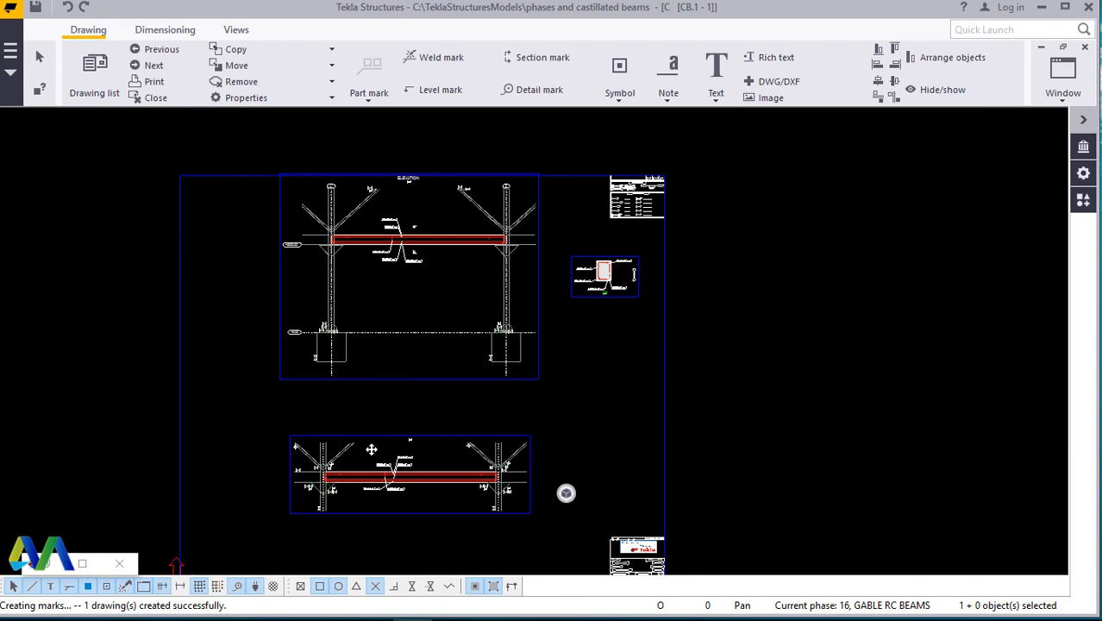
left_click_drag(409, 475, 216, 472)
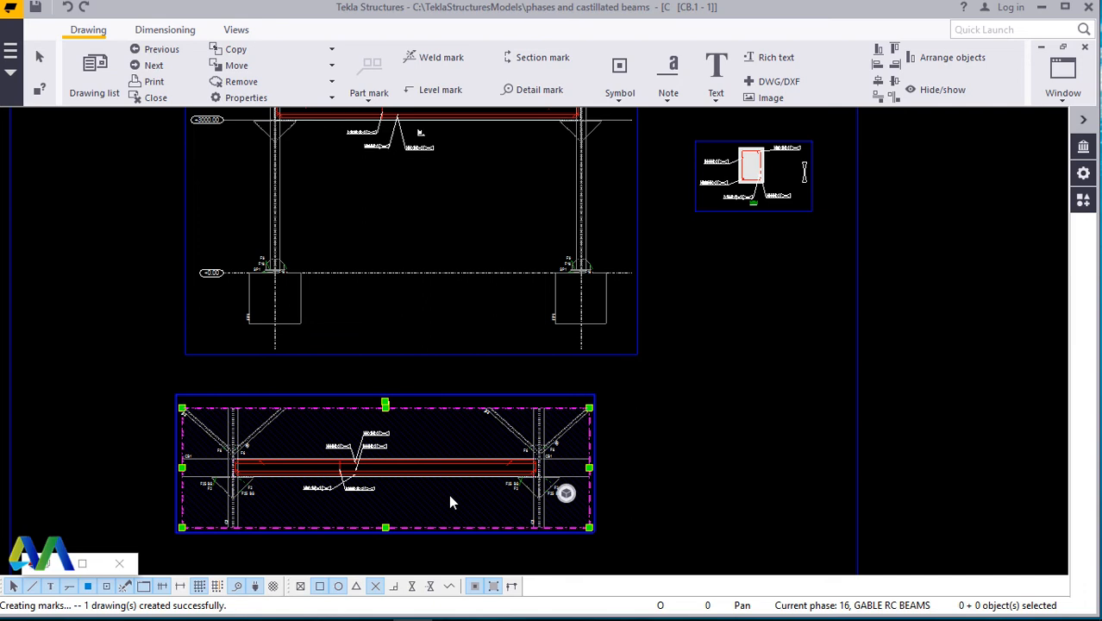
mouse_move(313, 296)
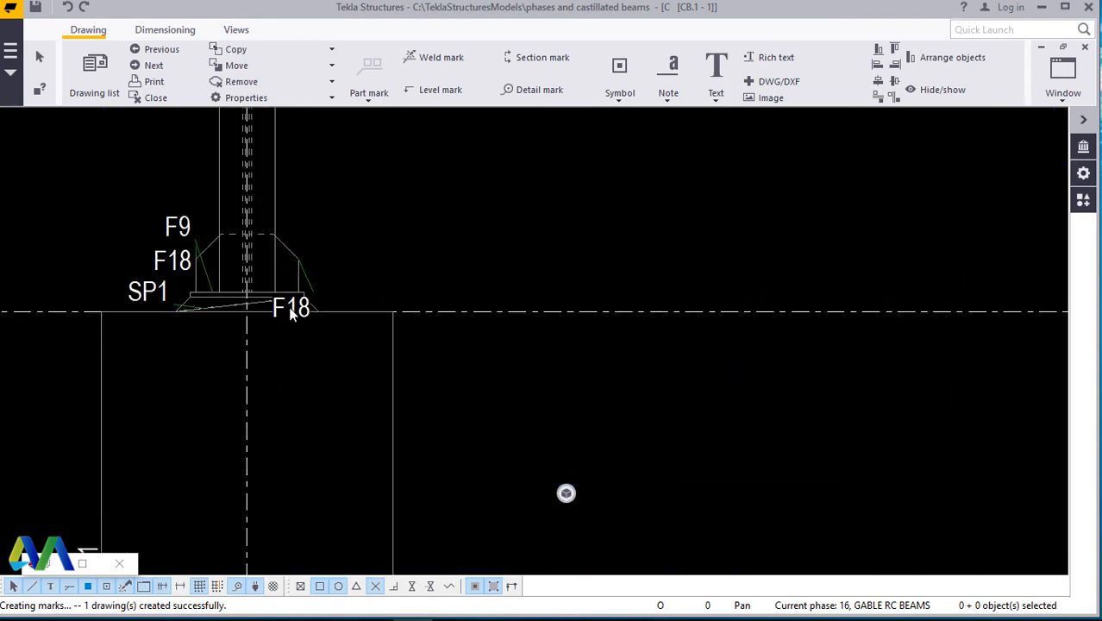
Move the F18 part mark clear of the column base plate.
left_click(291, 307)
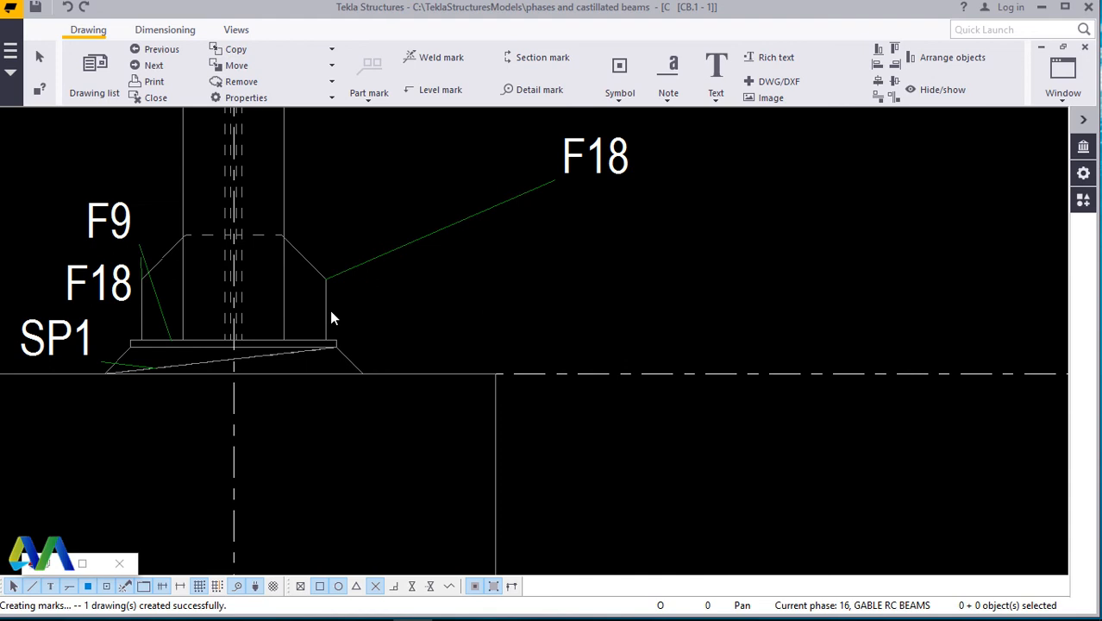
mouse_move(337, 347)
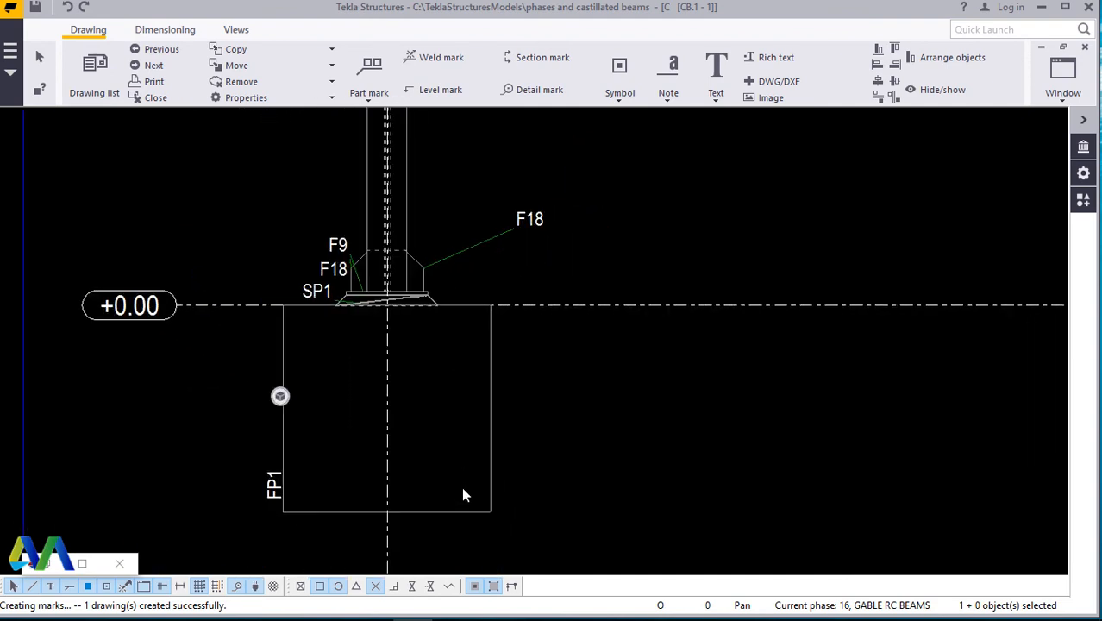
mouse_move(493, 427)
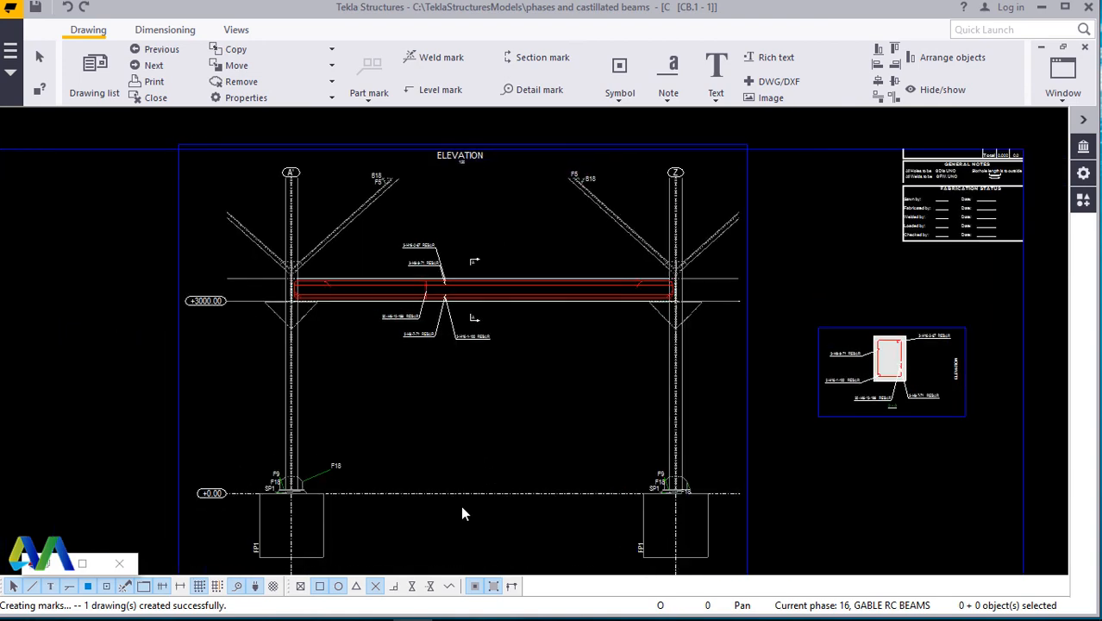
left_click_drag(466, 513, 371, 494)
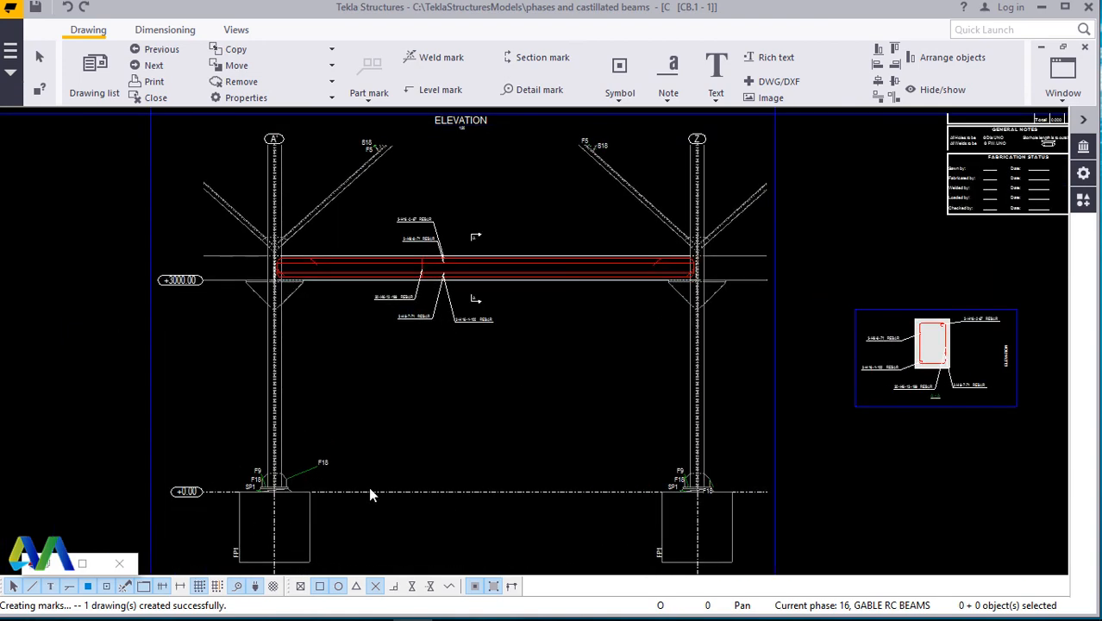